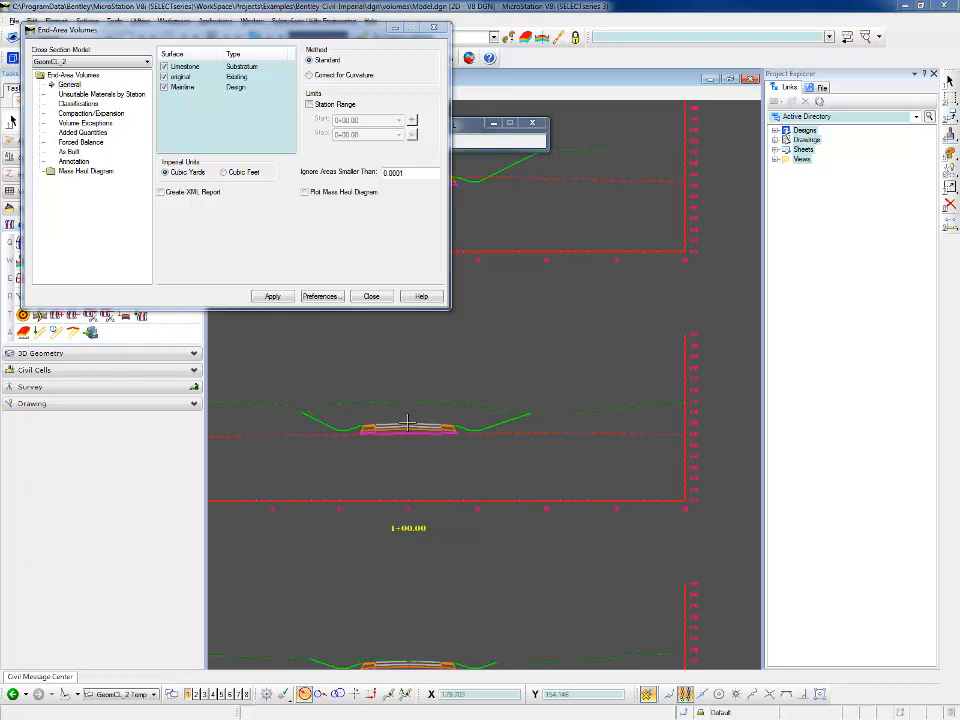
{"action": "mouse_move", "coordinate": [444, 400]}
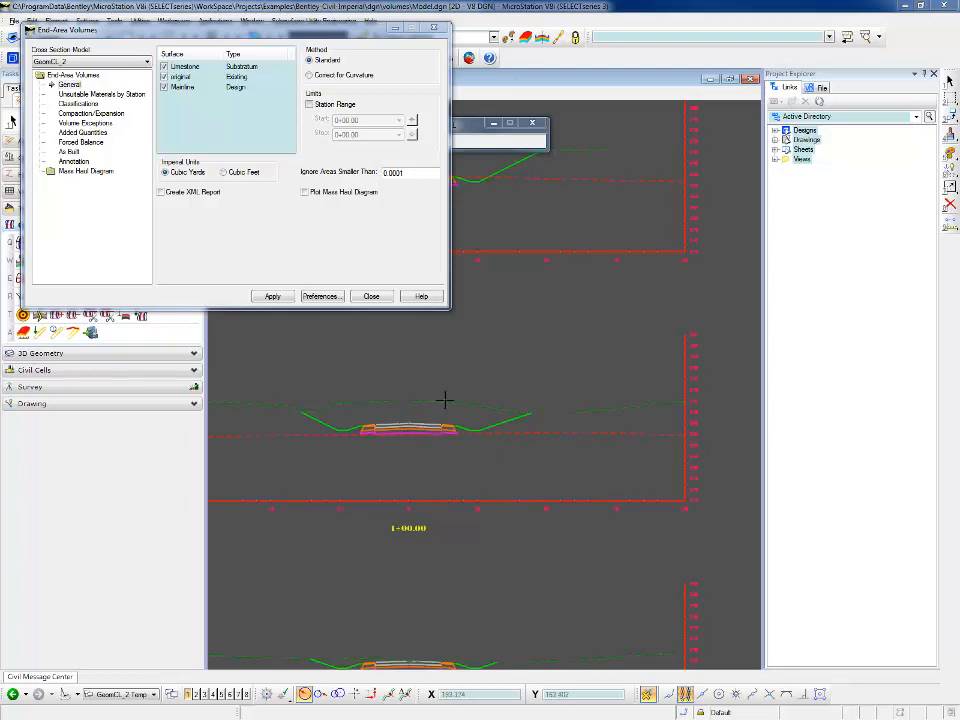
{"action": "mouse_move", "coordinate": [576, 430]}
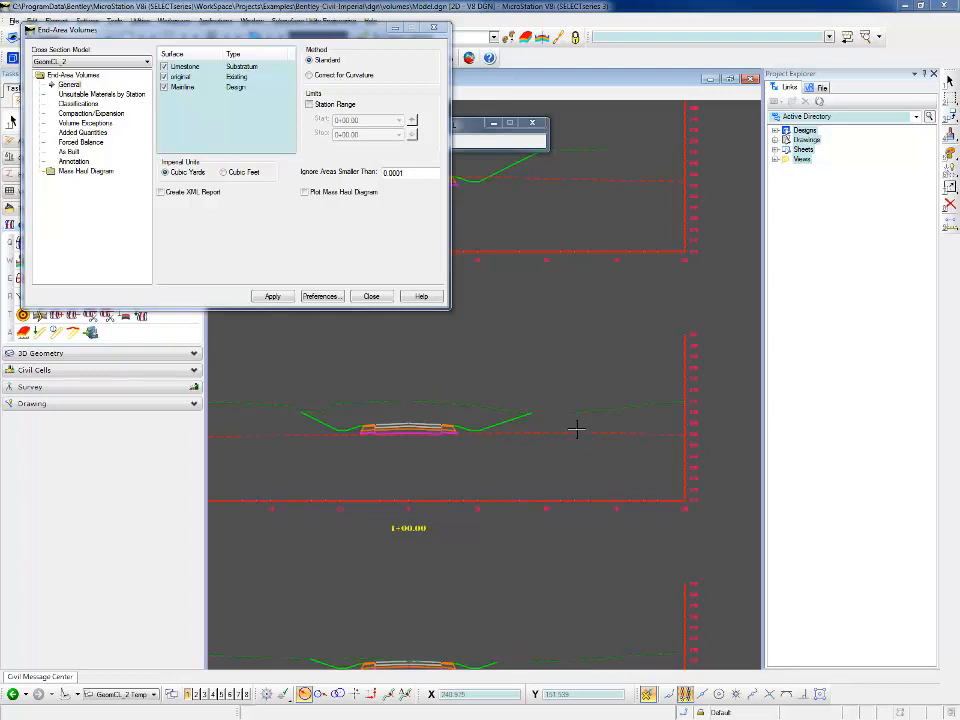
{"action": "mouse_move", "coordinate": [482, 364]}
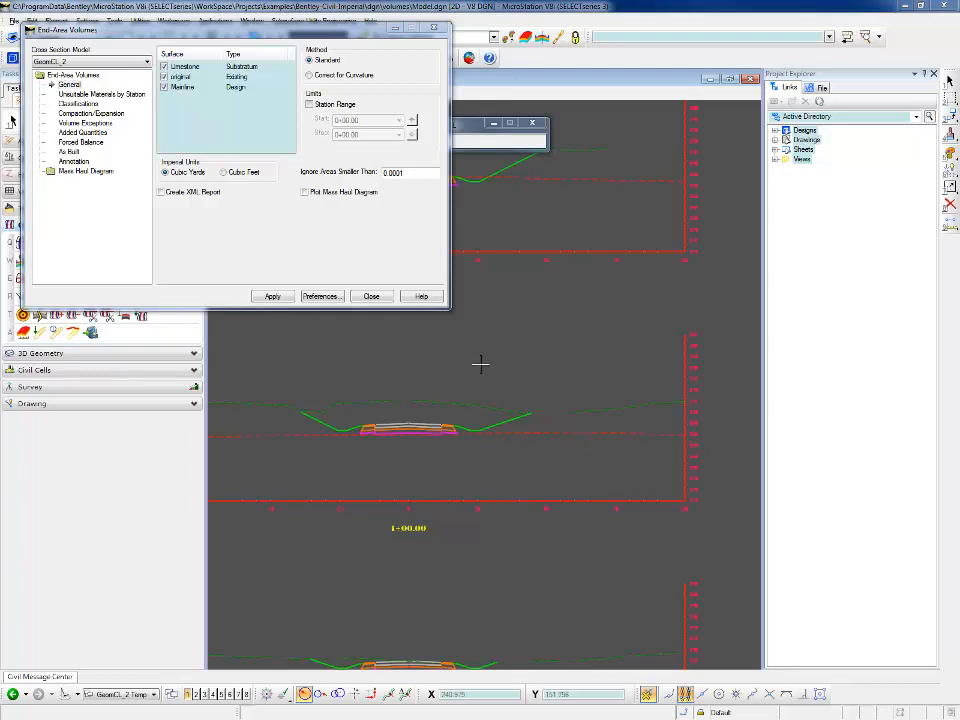
- Add an unsuitable material from 0+00.00 to the last station with 0.500 cut depth and the unsuitable style
{"action": "left_click", "coordinate": [100, 94]}
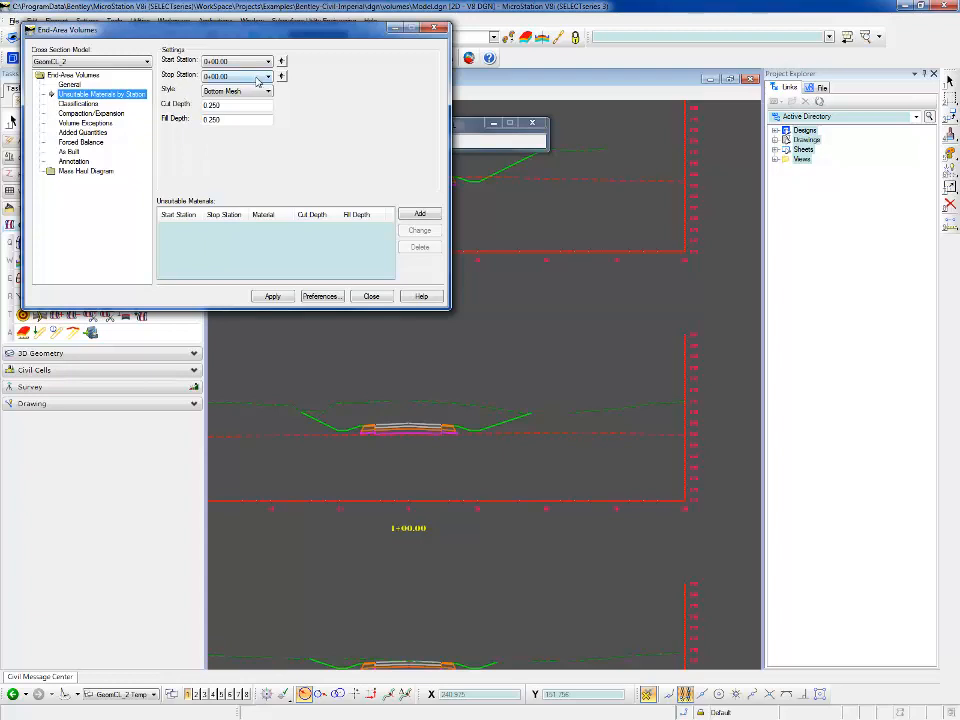
{"action": "left_click", "coordinate": [280, 76]}
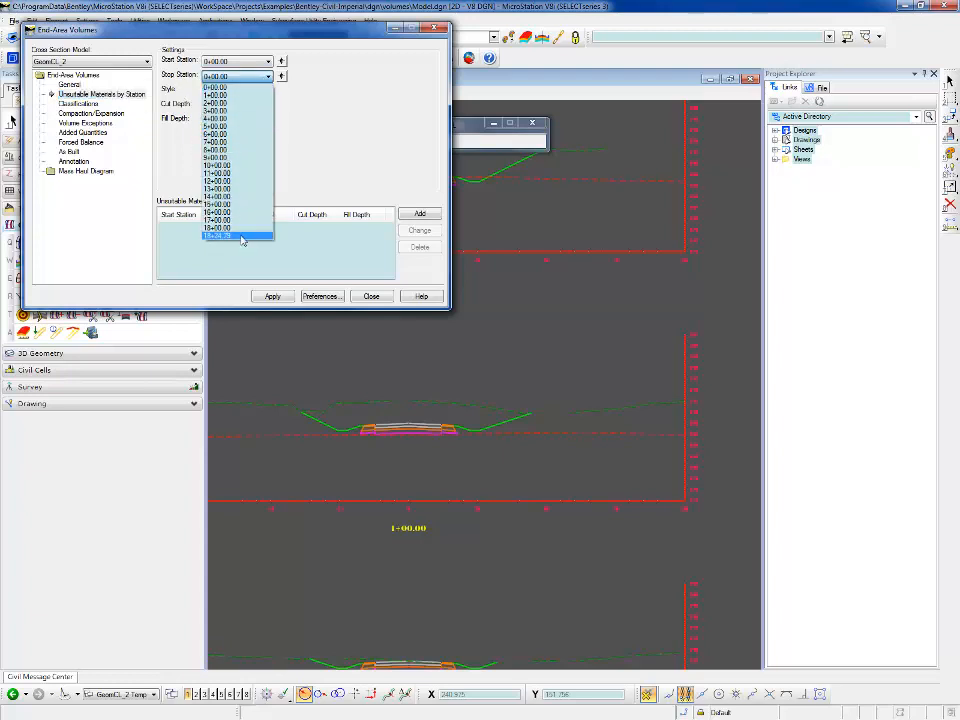
{"action": "left_click", "coordinate": [236, 236]}
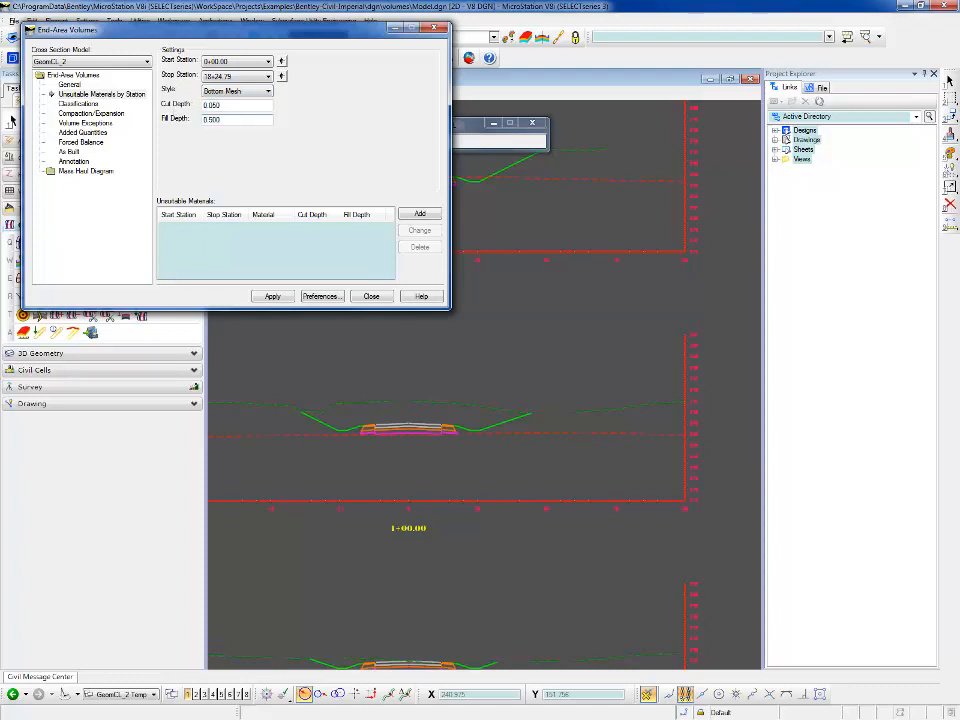
{"action": "triple_click", "coordinate": [236, 104]}
{"action": "type", "text": "0.500"}
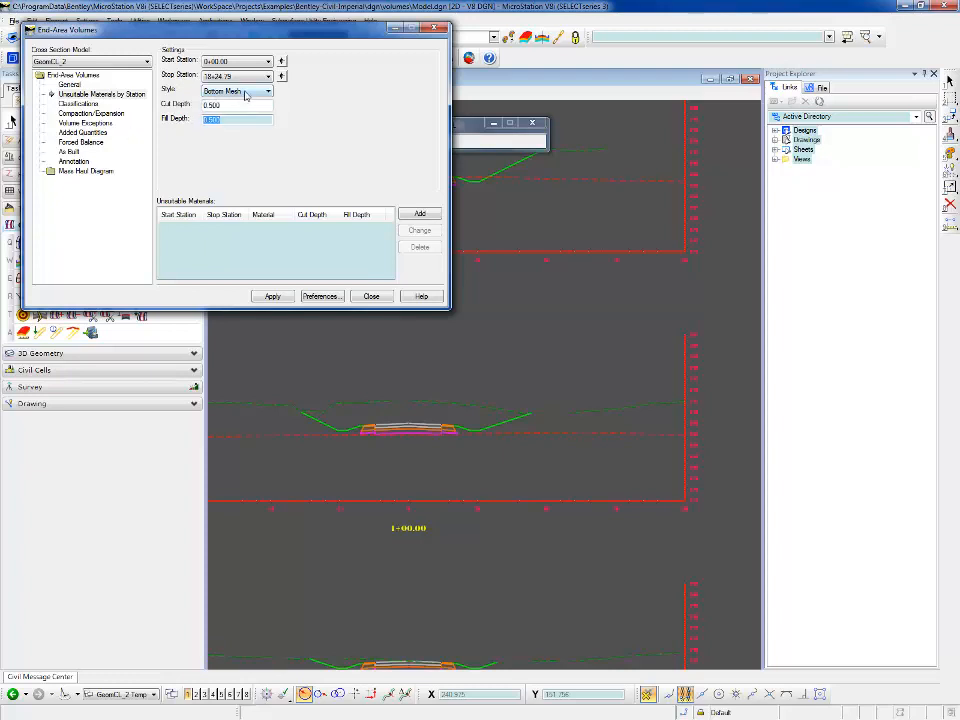
{"action": "left_click", "coordinate": [268, 92]}
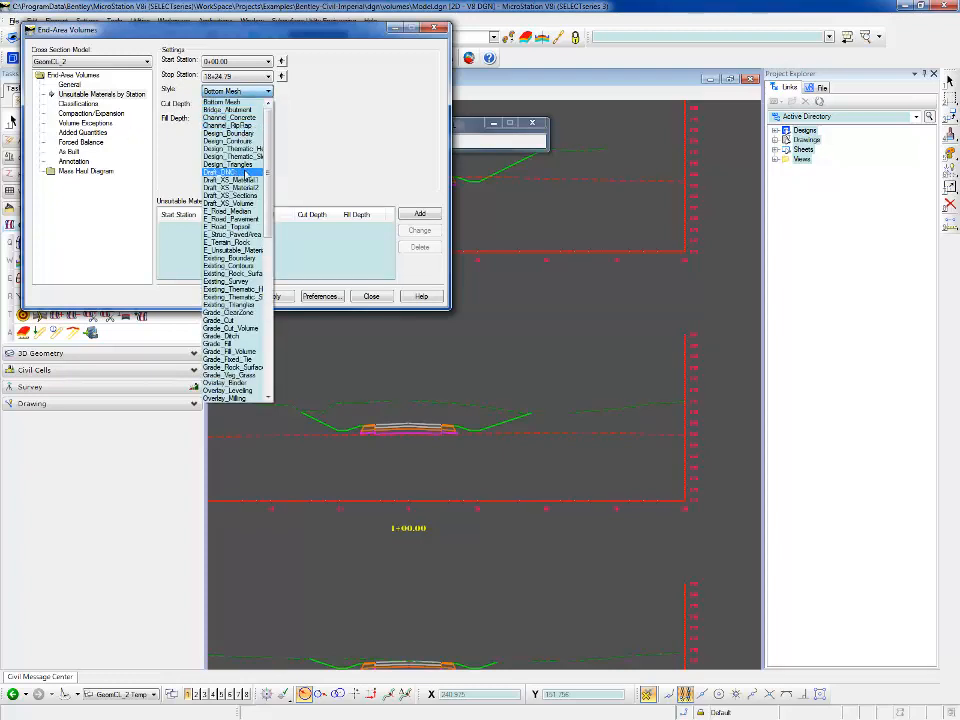
{"action": "left_click", "coordinate": [232, 234]}
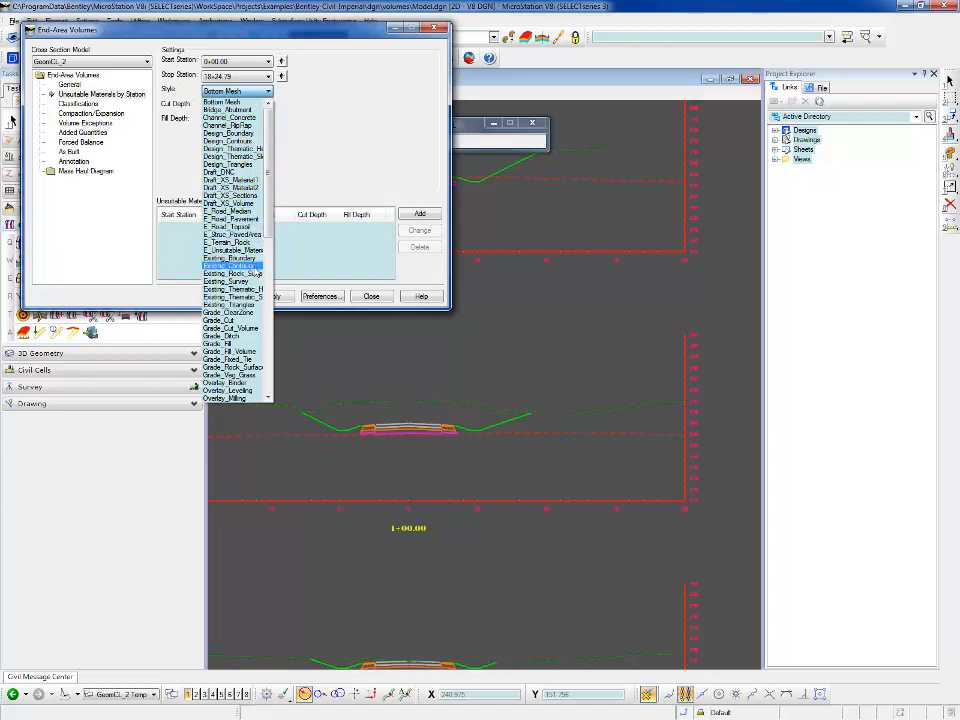
{"action": "left_click", "coordinate": [232, 248]}
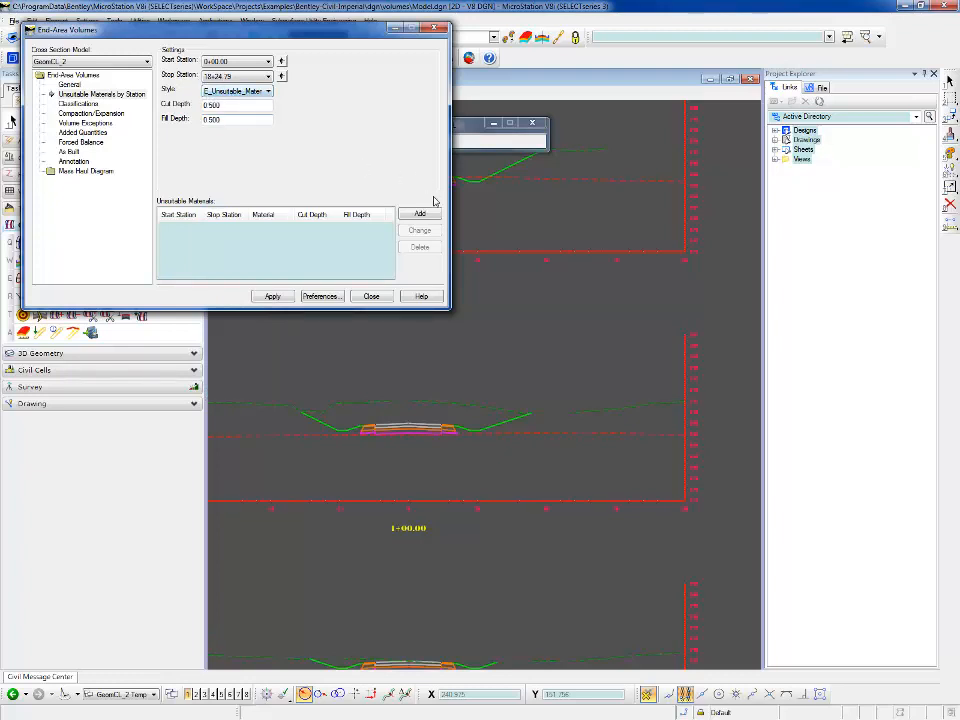
{"action": "left_click", "coordinate": [420, 214]}
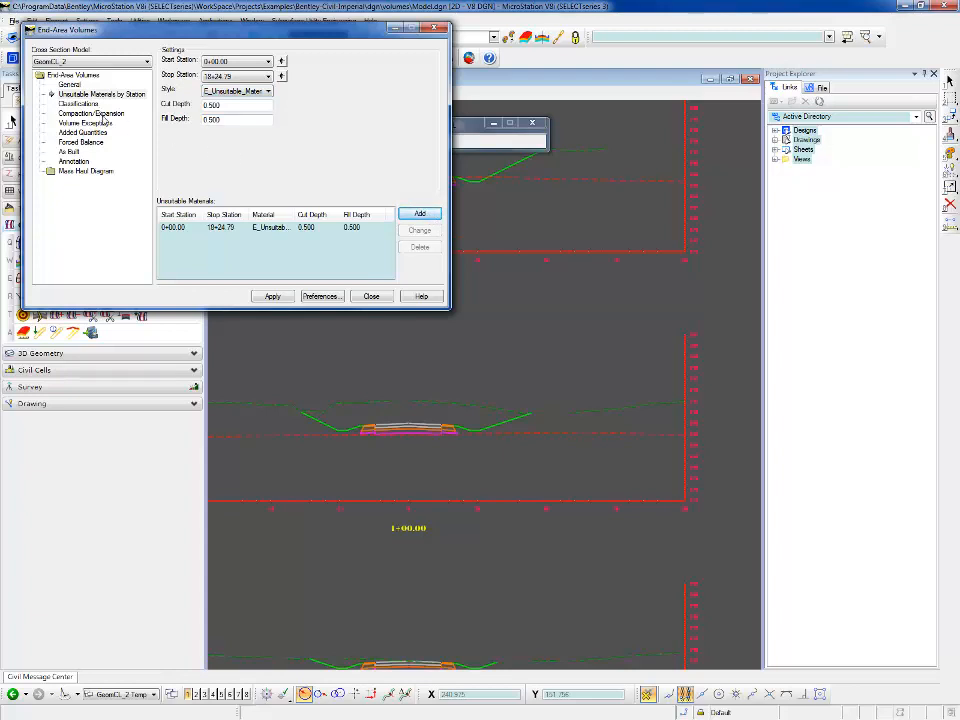
- Add a compaction/expansion entry to the last station with cut factor 1.100 and fill factor 1.250
{"action": "left_click", "coordinate": [92, 112]}
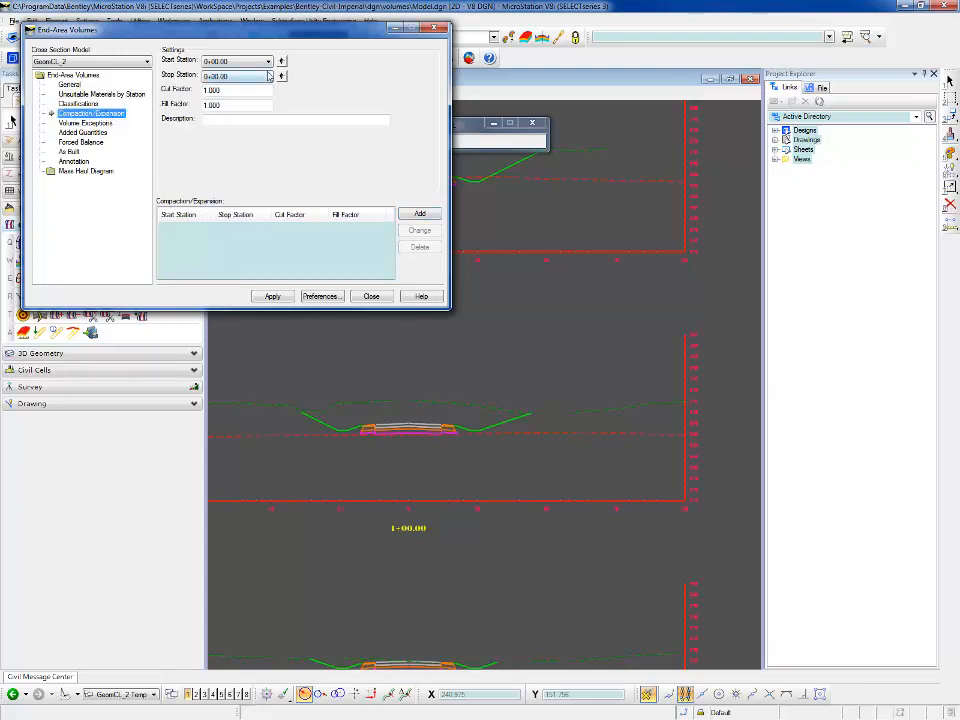
{"action": "left_click", "coordinate": [282, 76]}
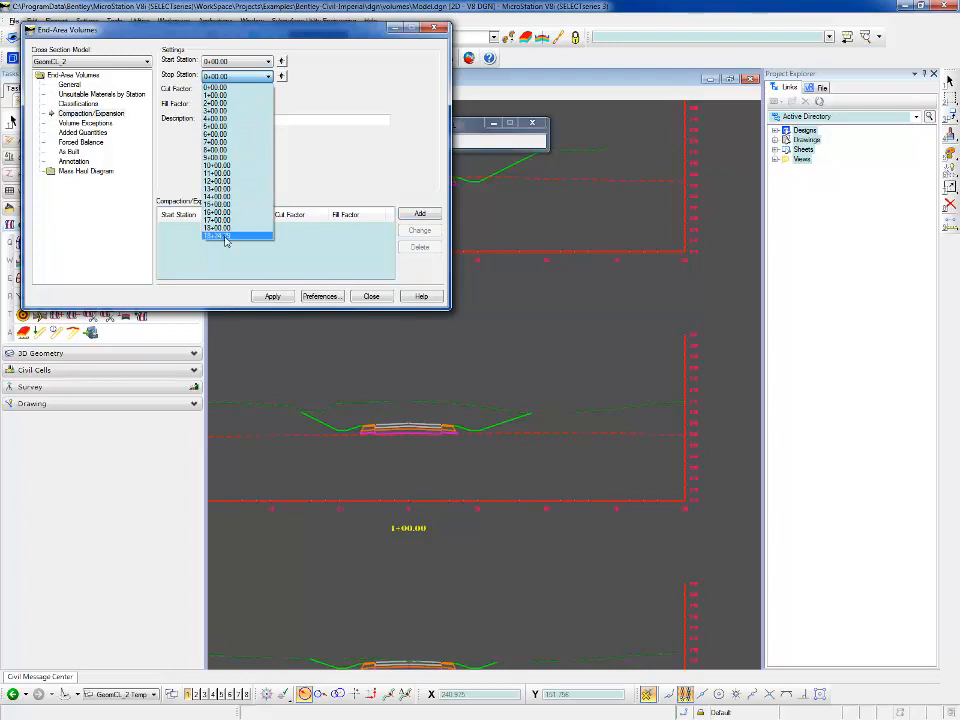
{"action": "left_click", "coordinate": [224, 236]}
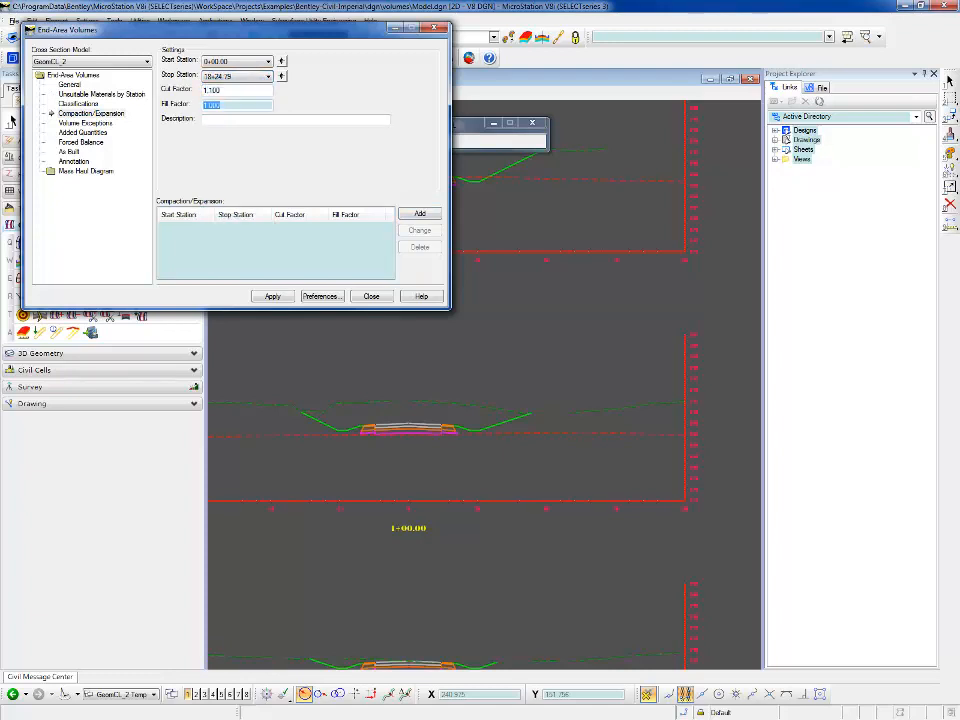
{"action": "type", "text": "1.250"}
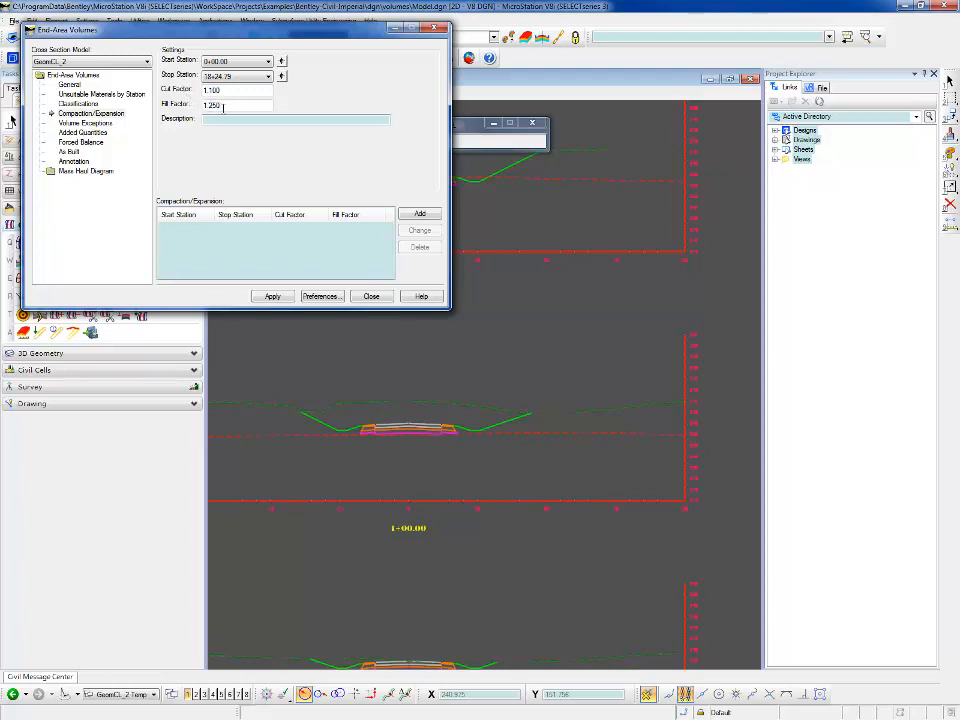
{"action": "left_click", "coordinate": [420, 214]}
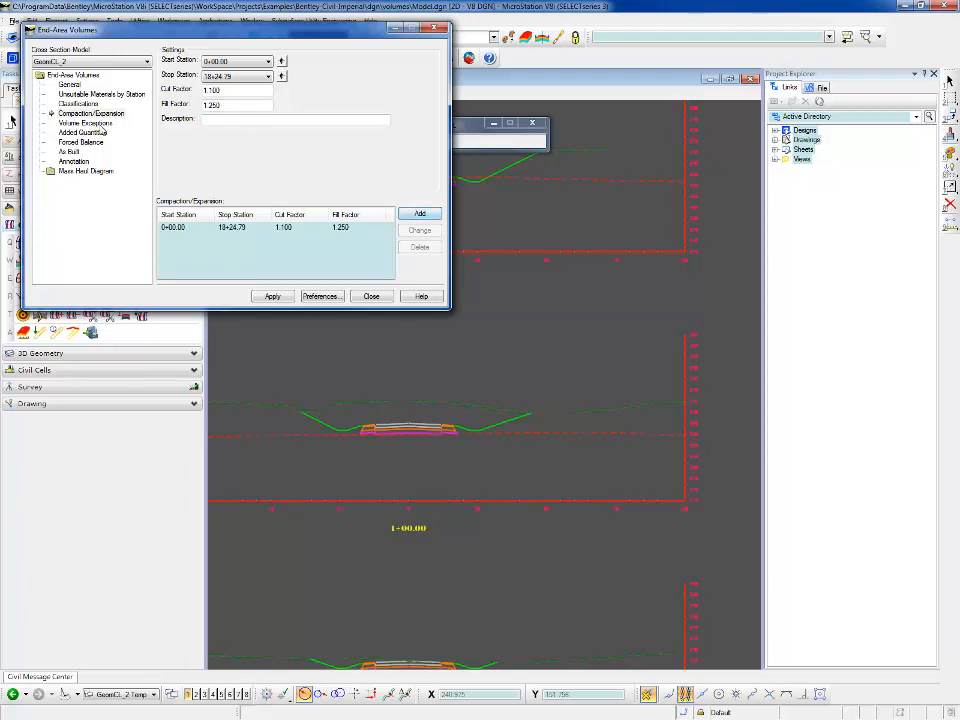
- Add a volume exception from station 7+00.00 to 9+00.00
{"action": "left_click", "coordinate": [84, 122]}
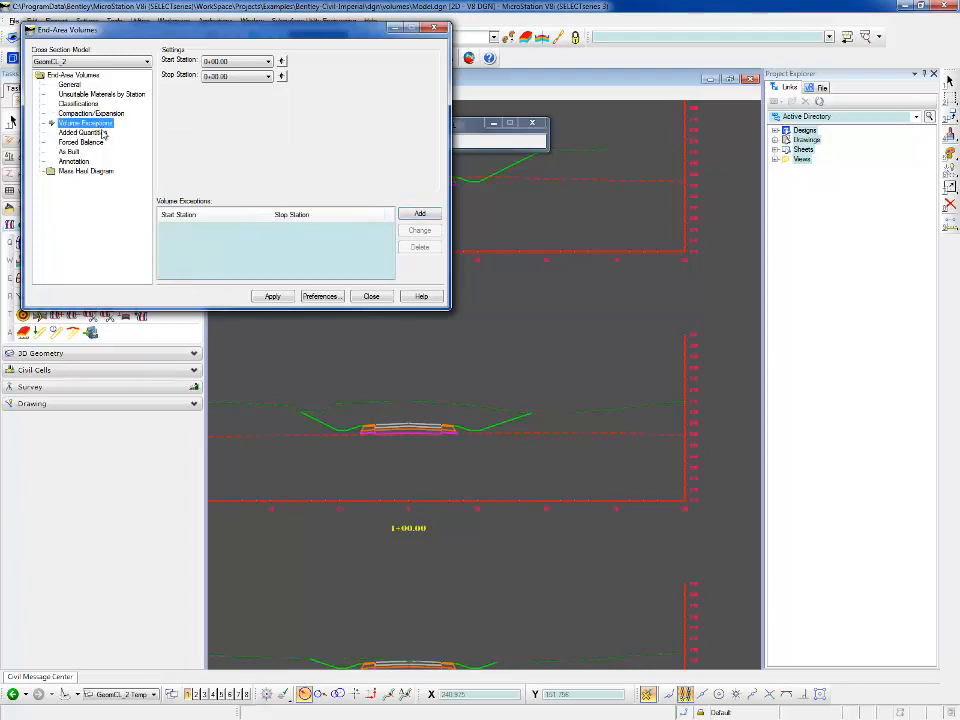
{"action": "left_click", "coordinate": [268, 60]}
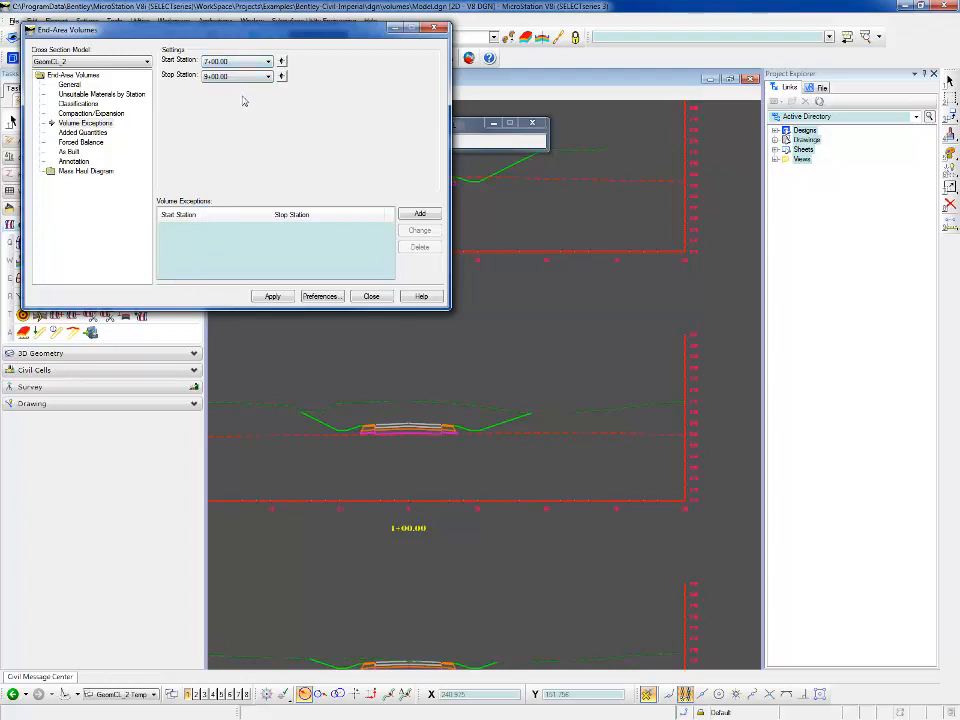
{"action": "mouse_move", "coordinate": [308, 154]}
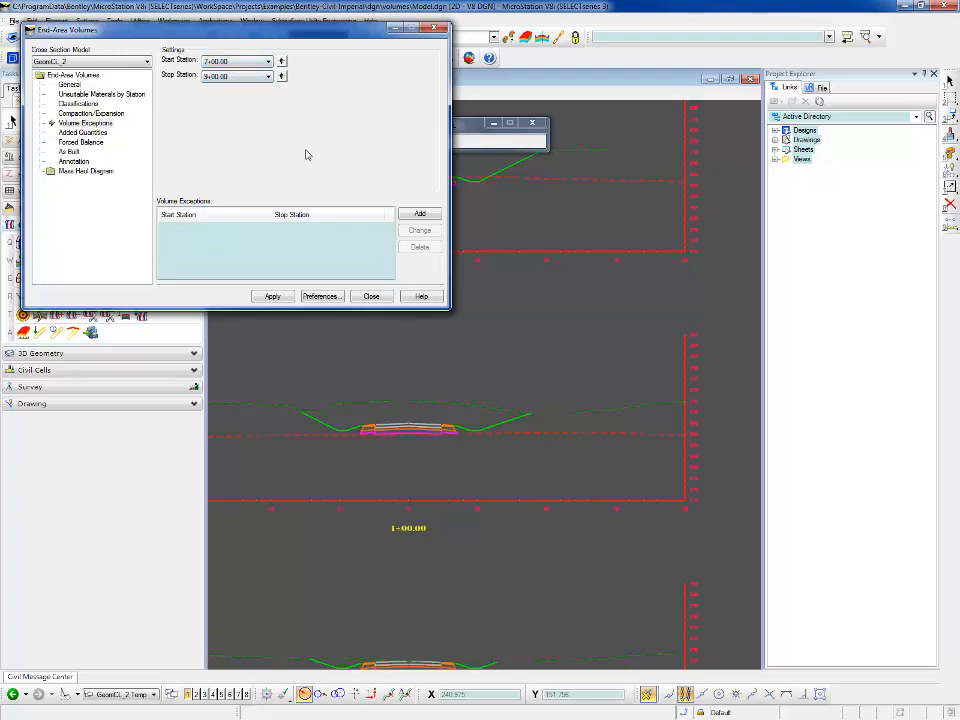
{"action": "left_click", "coordinate": [420, 212]}
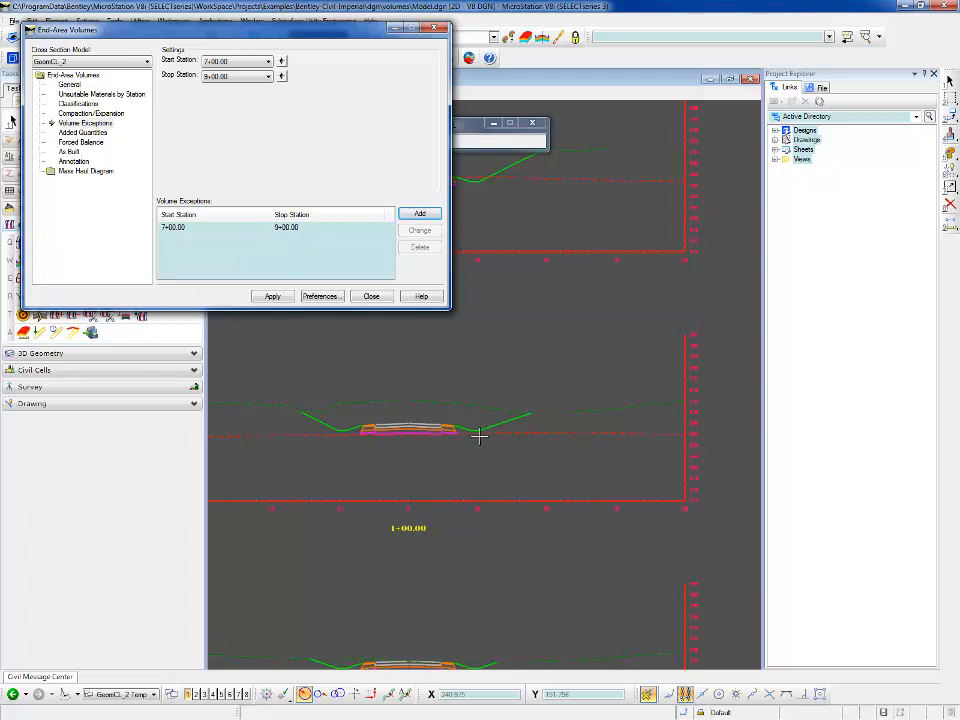
{"action": "mouse_move", "coordinate": [462, 408]}
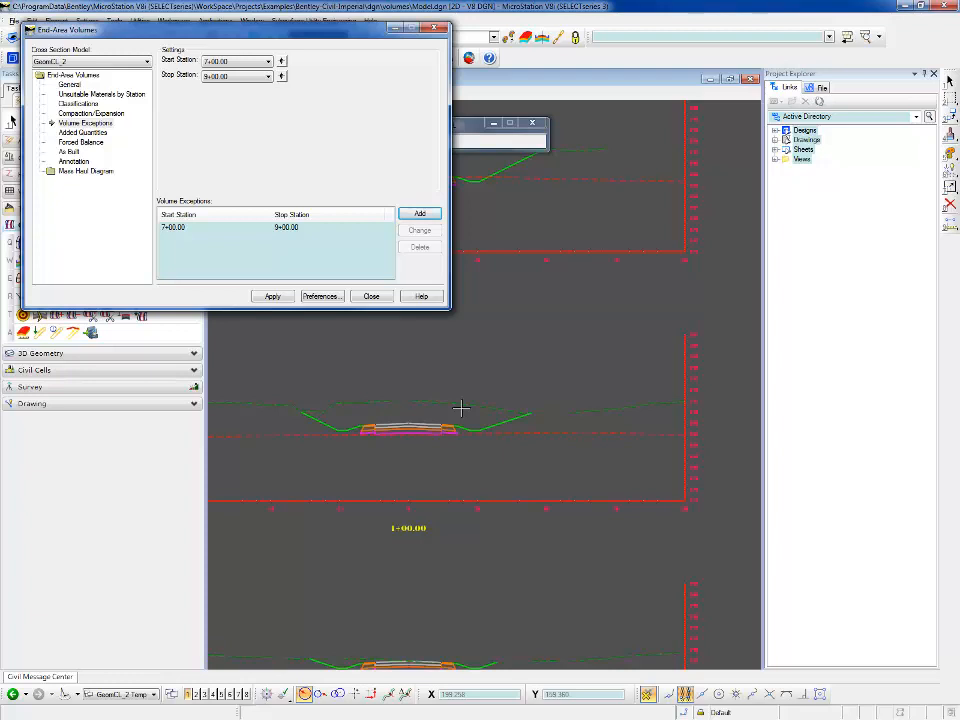
{"action": "mouse_move", "coordinate": [508, 398]}
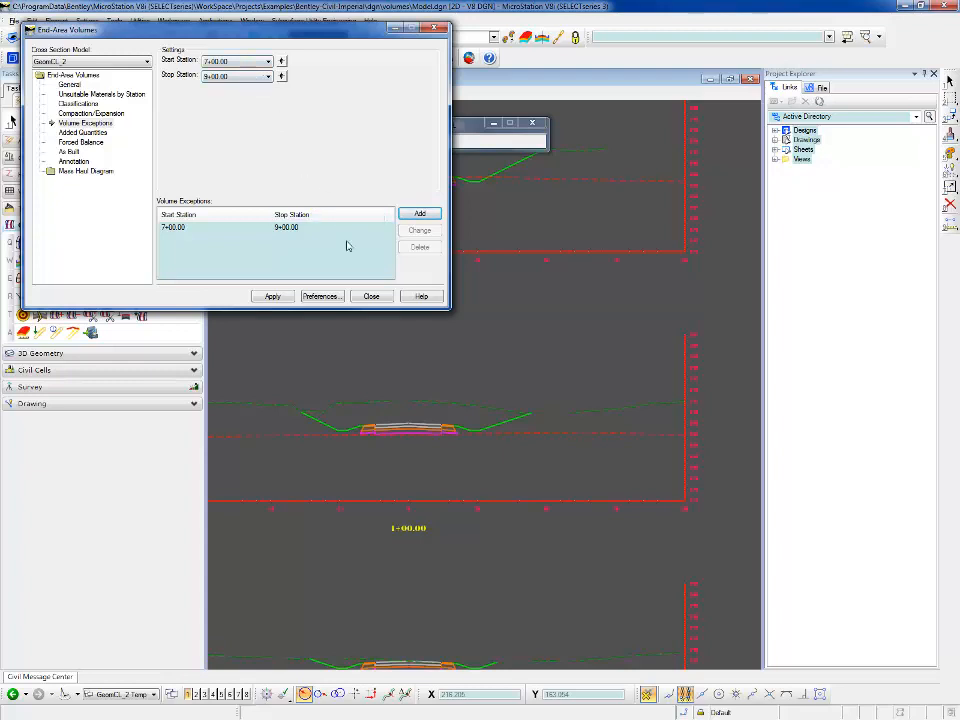
{"action": "left_click", "coordinate": [284, 228]}
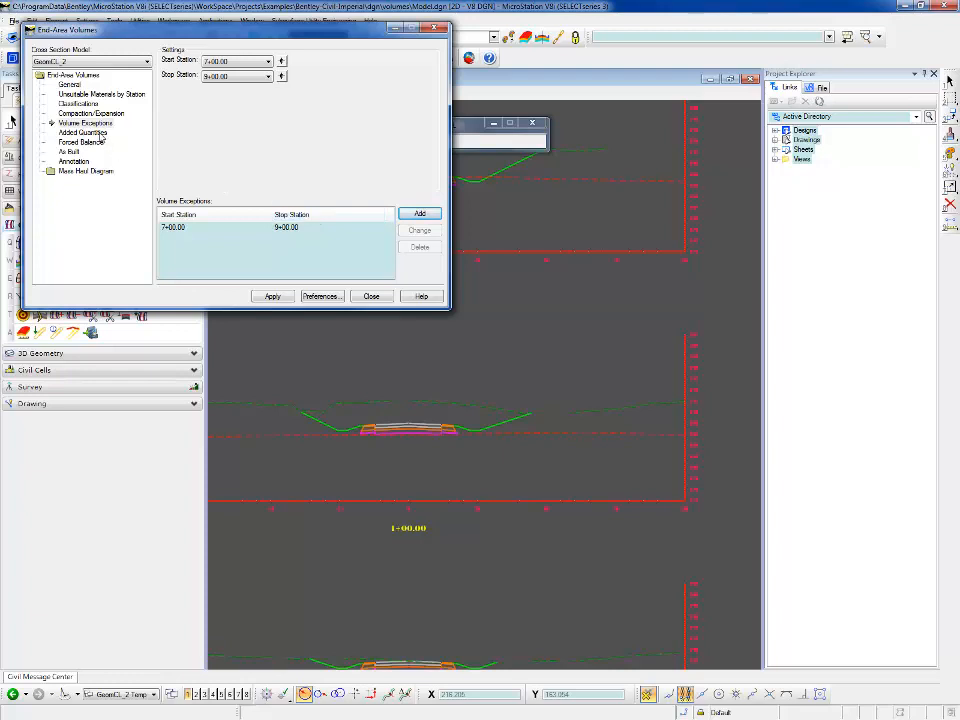
- Add a 500.000 fill added quantity from the chosen start station and return to General with XML report on
{"action": "left_click", "coordinate": [82, 132]}
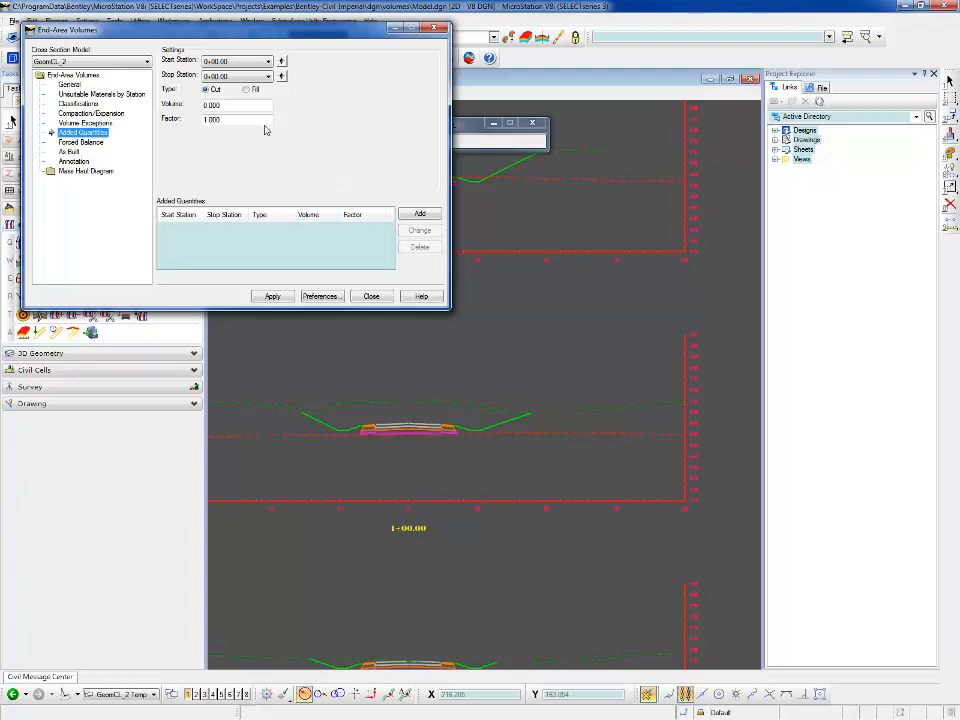
{"action": "left_click", "coordinate": [280, 60]}
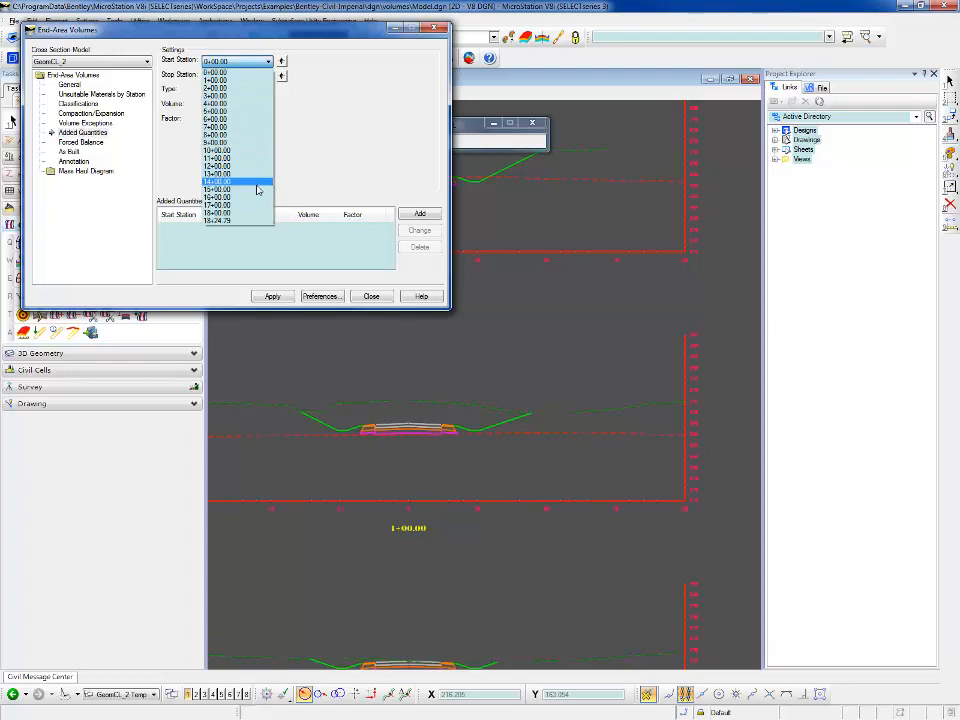
{"action": "left_click", "coordinate": [216, 188]}
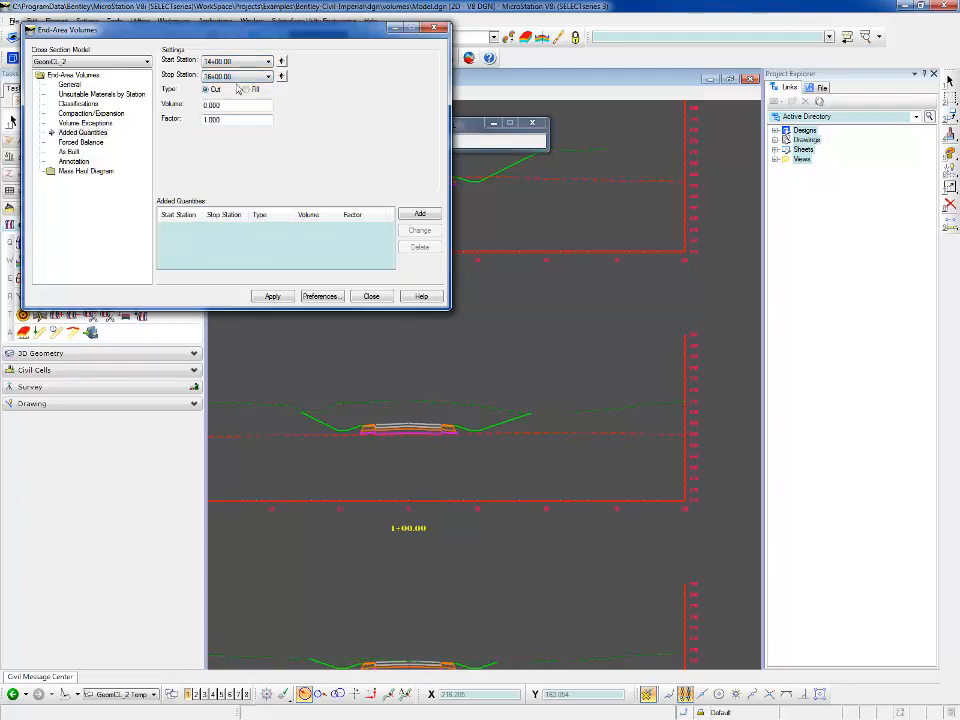
{"action": "left_click", "coordinate": [246, 88]}
{"action": "type", "text": "7500.000"}
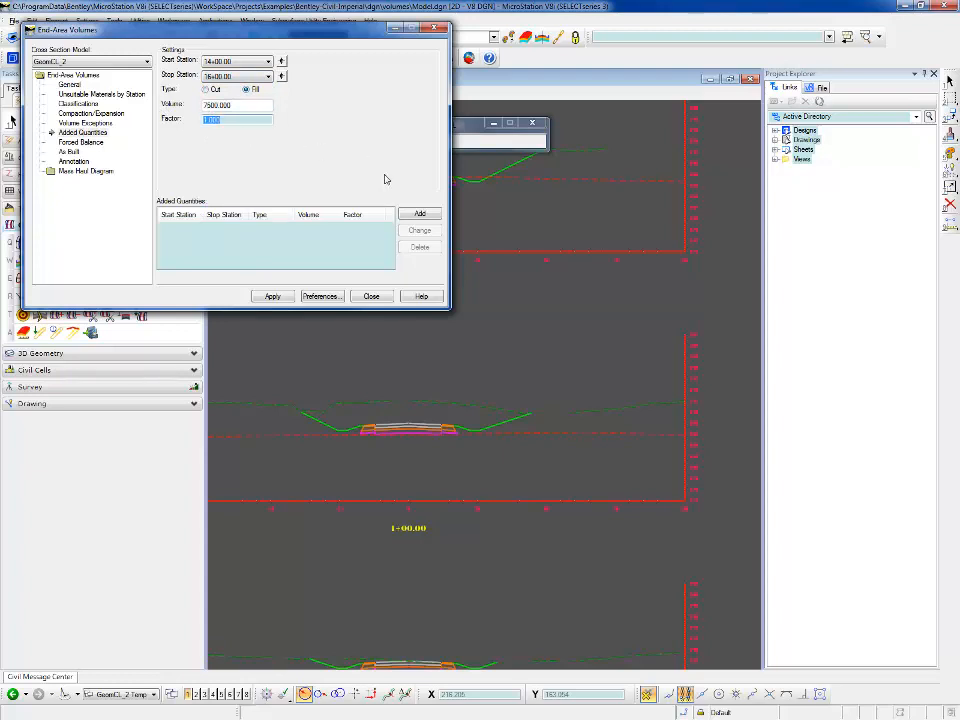
{"action": "left_click", "coordinate": [420, 212]}
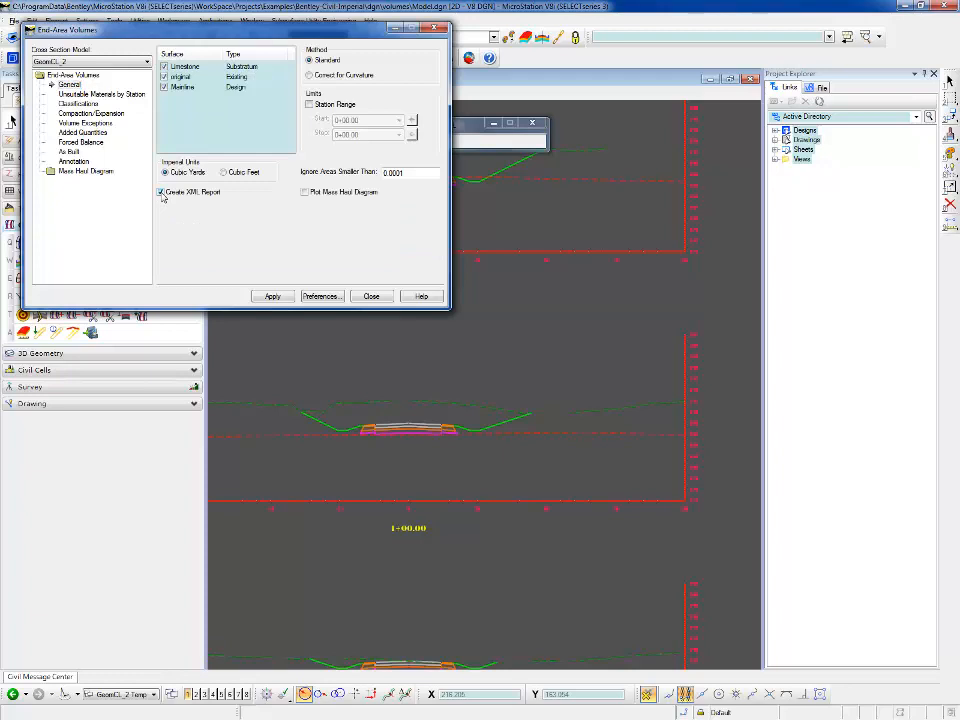
- Apply the end-area volume calculation across all cross sections
{"action": "left_click", "coordinate": [272, 296]}
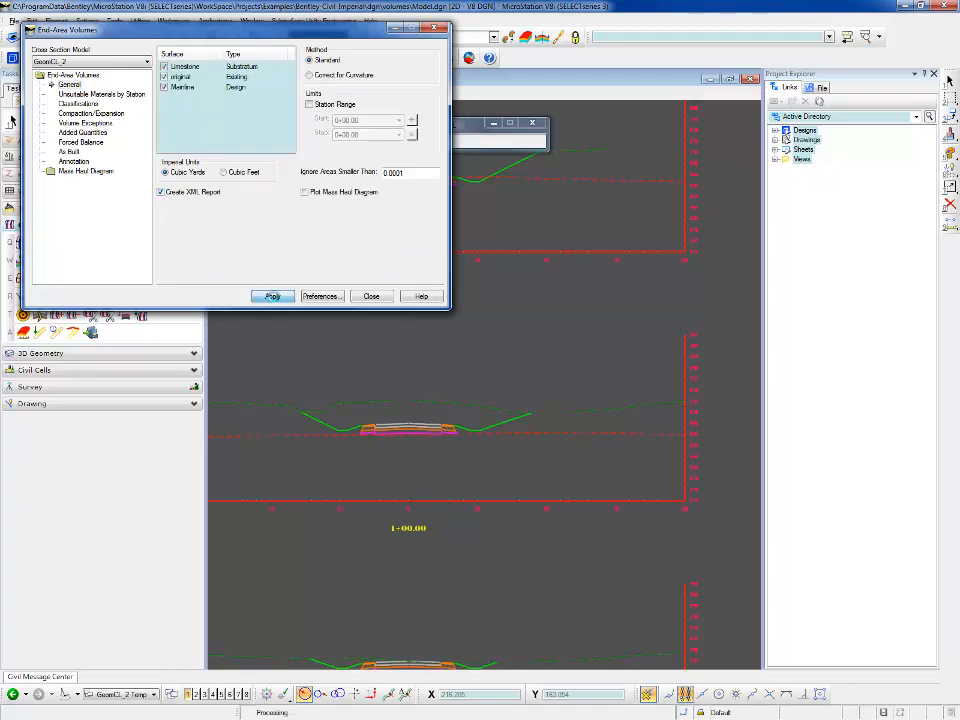
{"action": "left_click", "coordinate": [272, 296]}
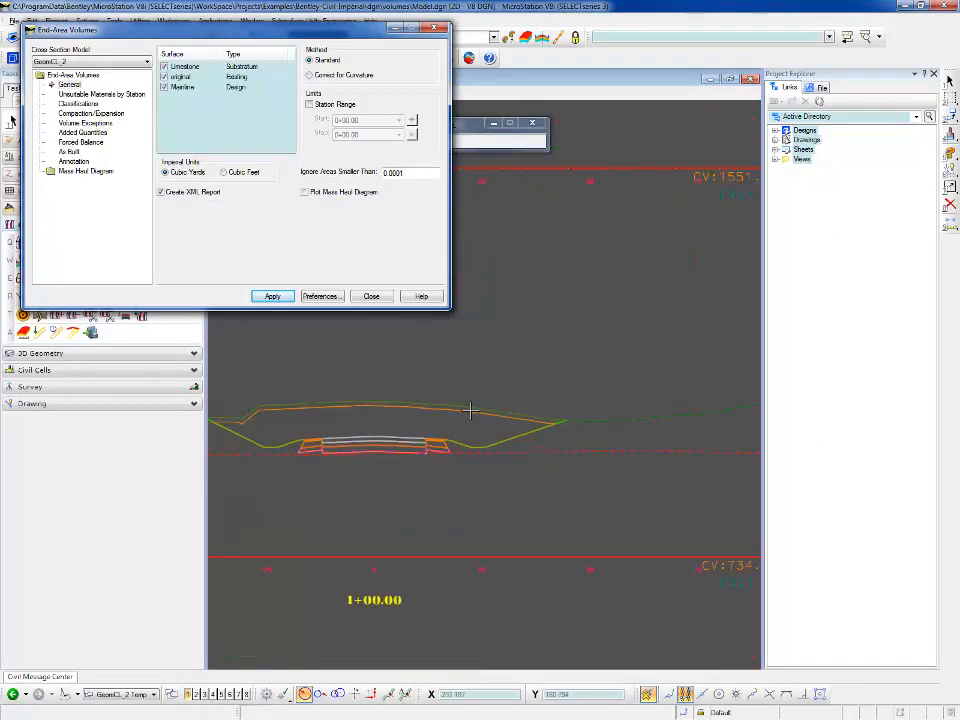
{"action": "mouse_move", "coordinate": [550, 420]}
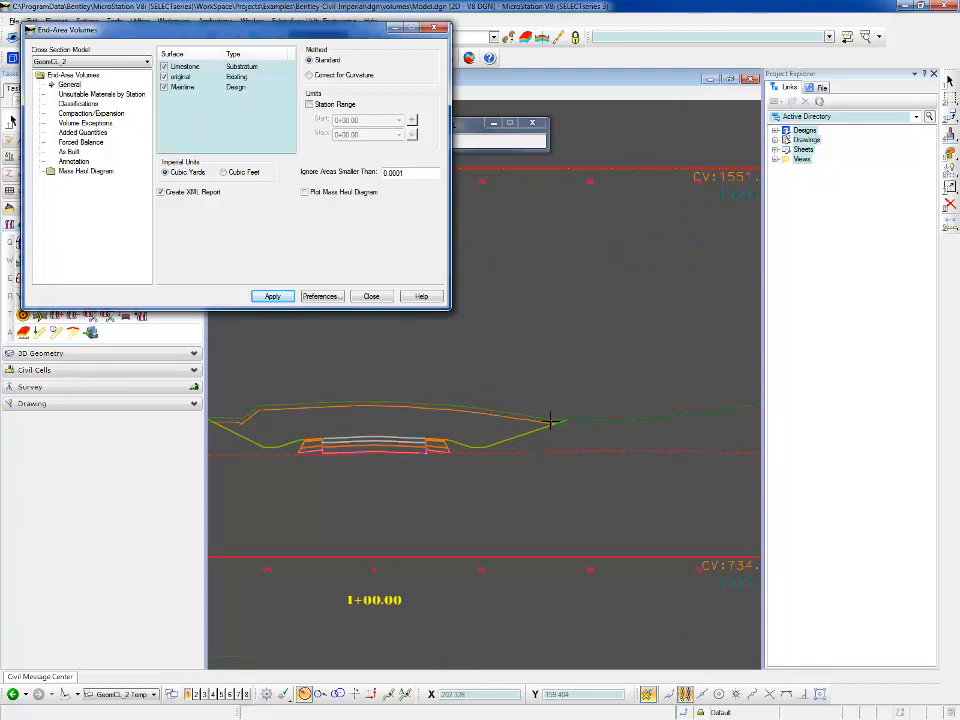
{"action": "mouse_move", "coordinate": [290, 404]}
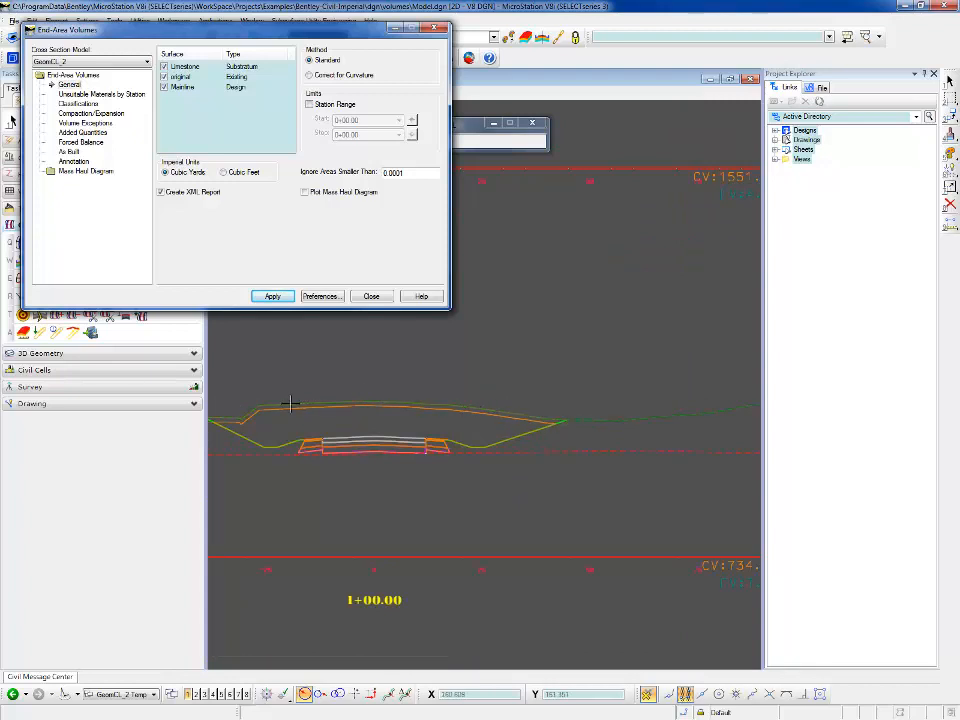
{"action": "mouse_move", "coordinate": [492, 418]}
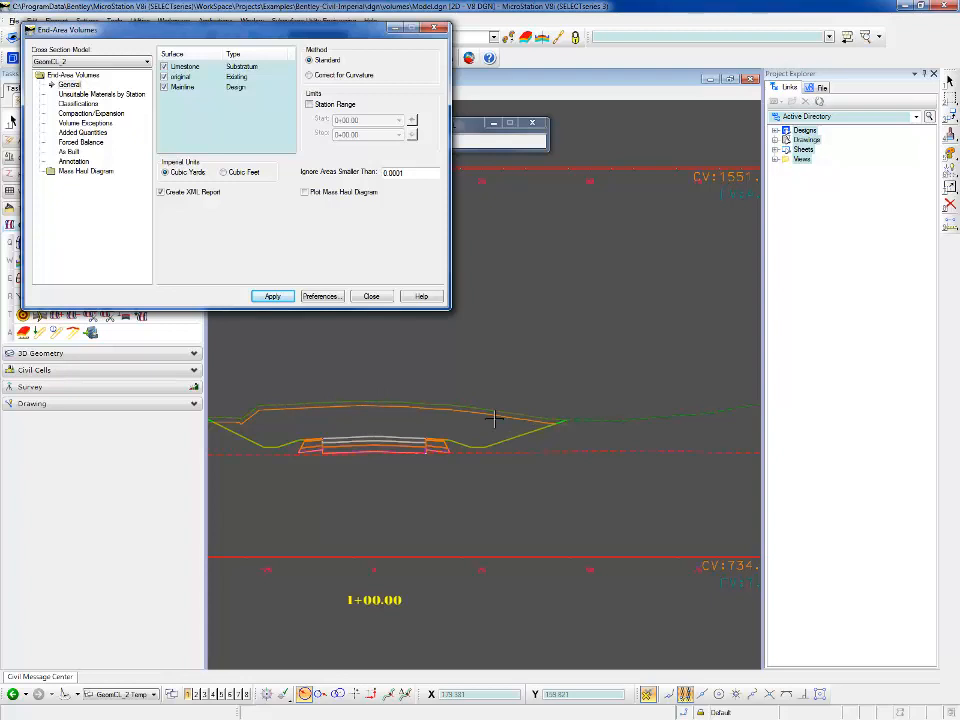
{"action": "mouse_move", "coordinate": [252, 422]}
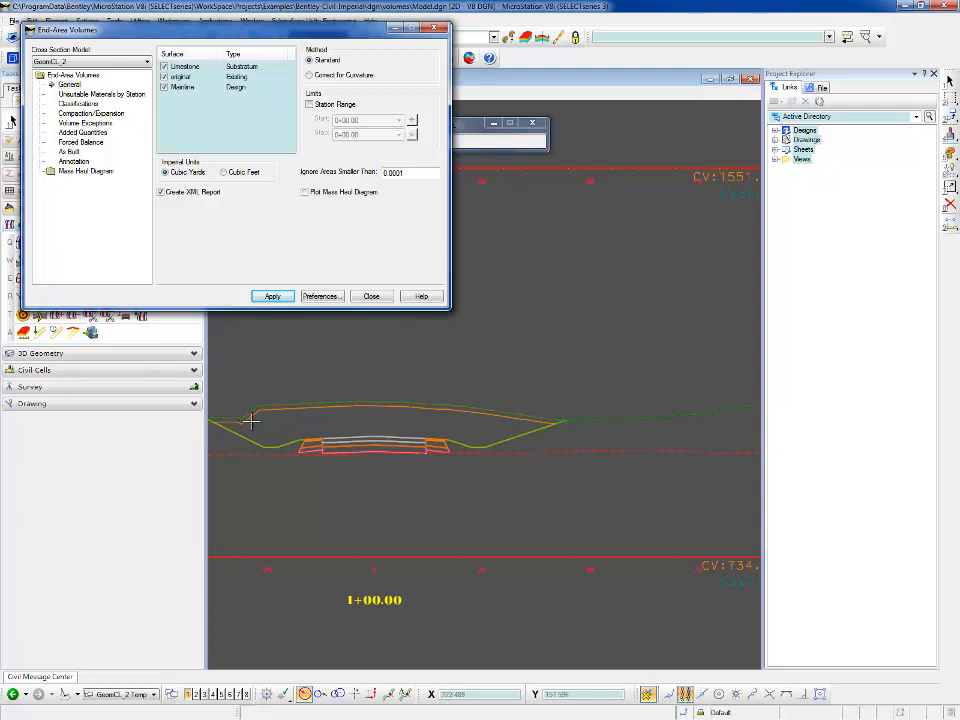
{"action": "mouse_move", "coordinate": [352, 592]}
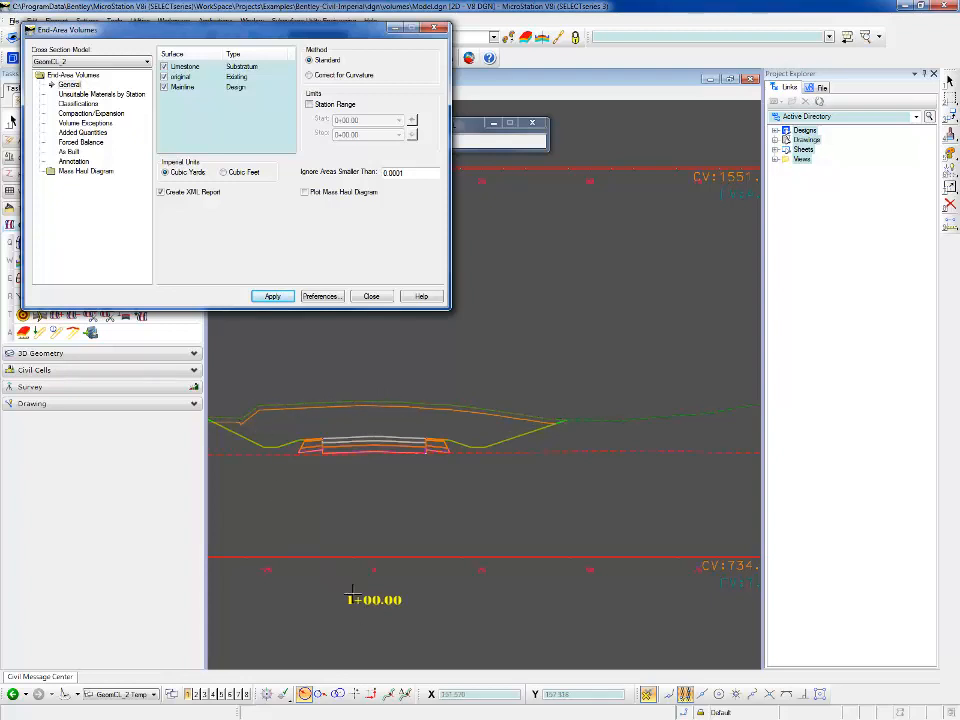
{"action": "mouse_move", "coordinate": [298, 404]}
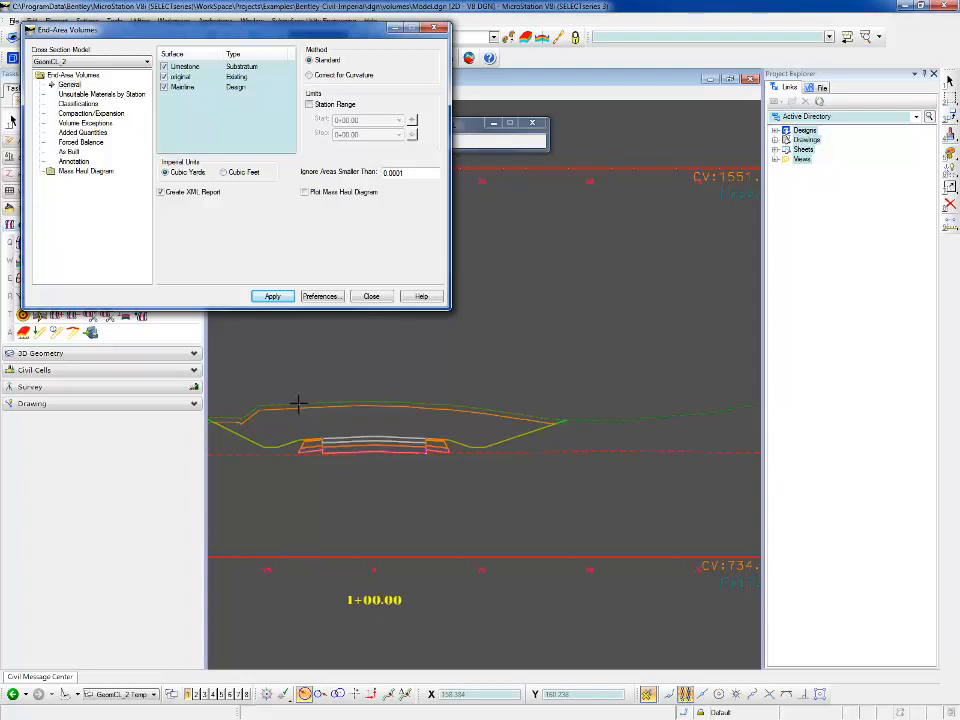
{"action": "mouse_move", "coordinate": [436, 428]}
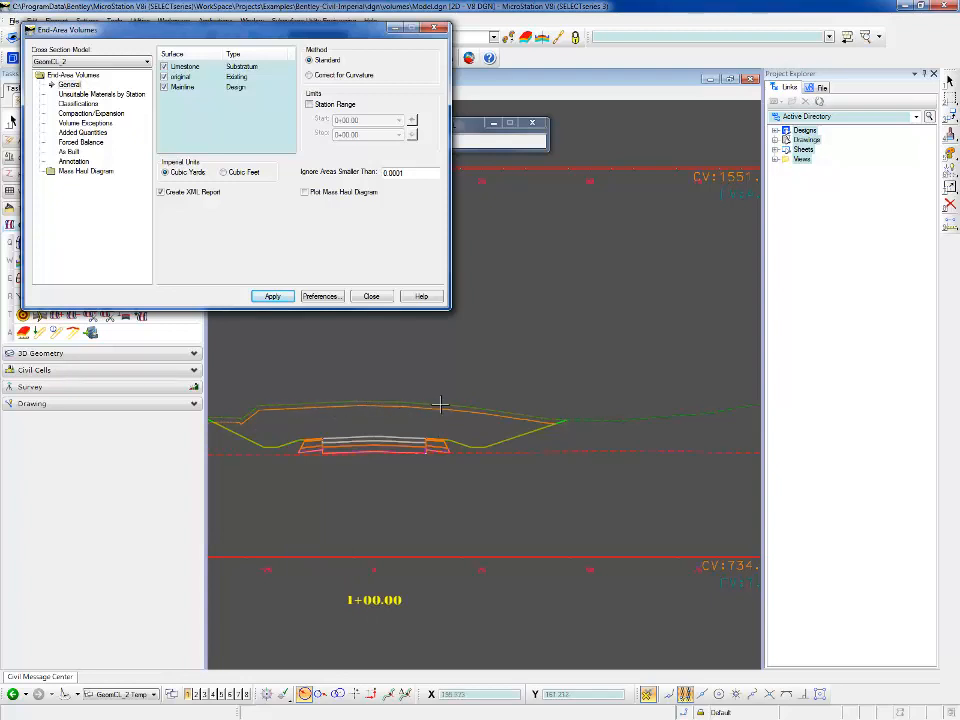
{"action": "mouse_move", "coordinate": [568, 420]}
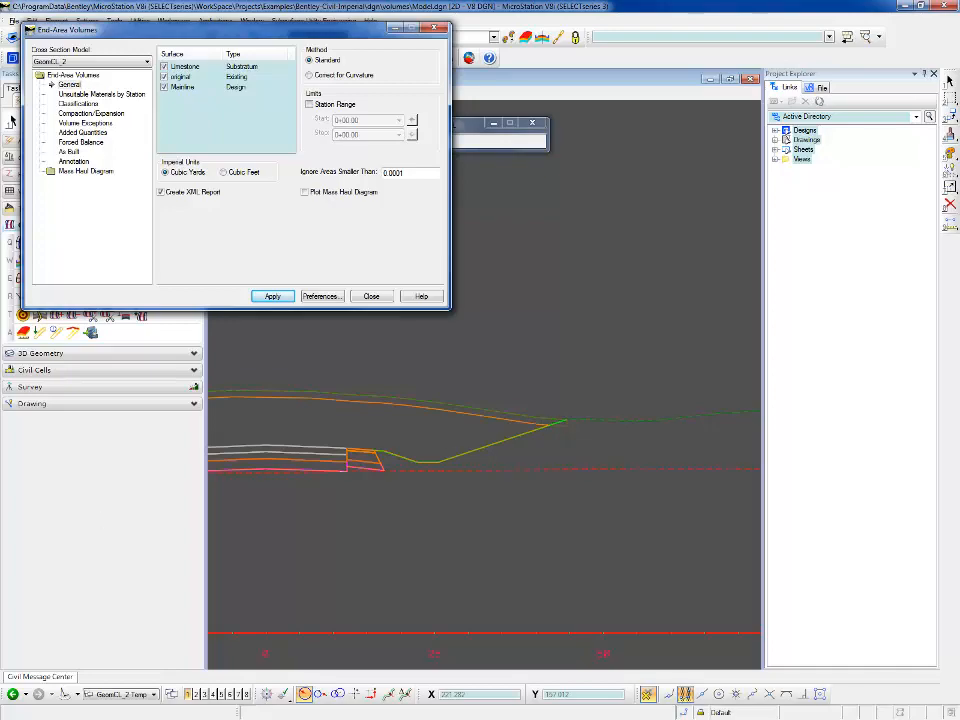
- Display the Volumes Report XML and scroll through the station-by-station cut, fill and adjusted volumes
{"action": "left_click", "coordinate": [272, 296]}
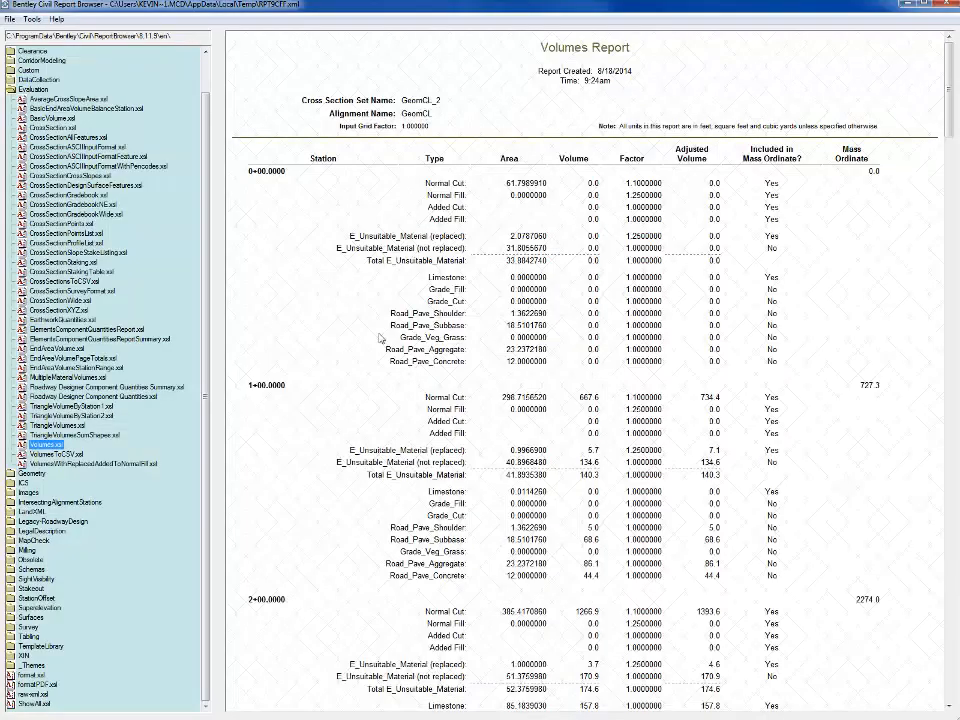
{"action": "scroll", "scroll_direction": "down", "scroll_amount": 3}
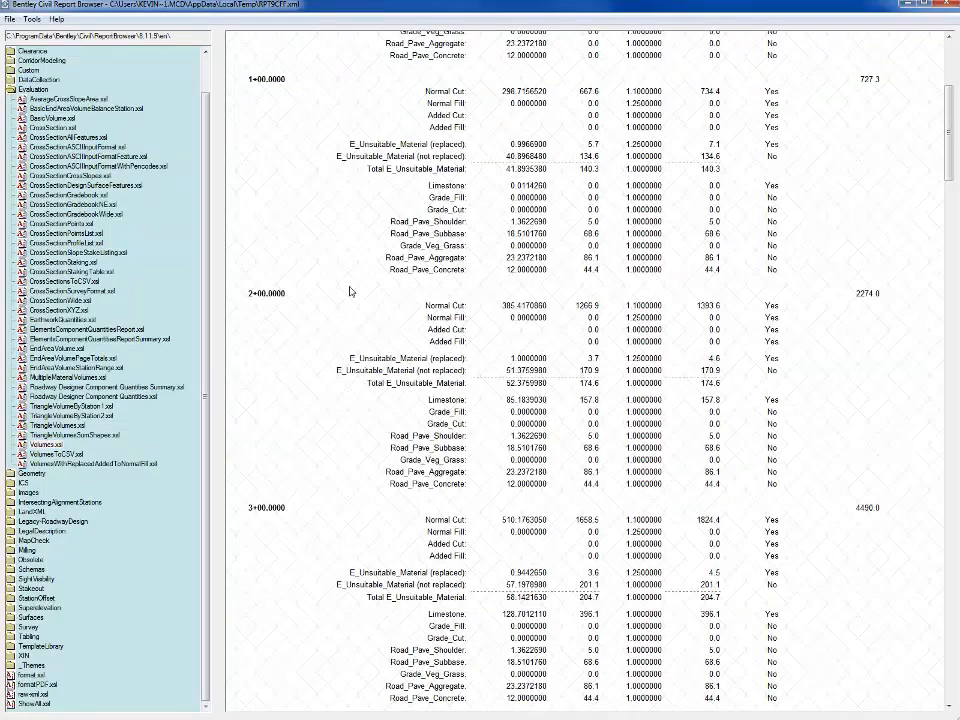
{"action": "mouse_move", "coordinate": [338, 156]}
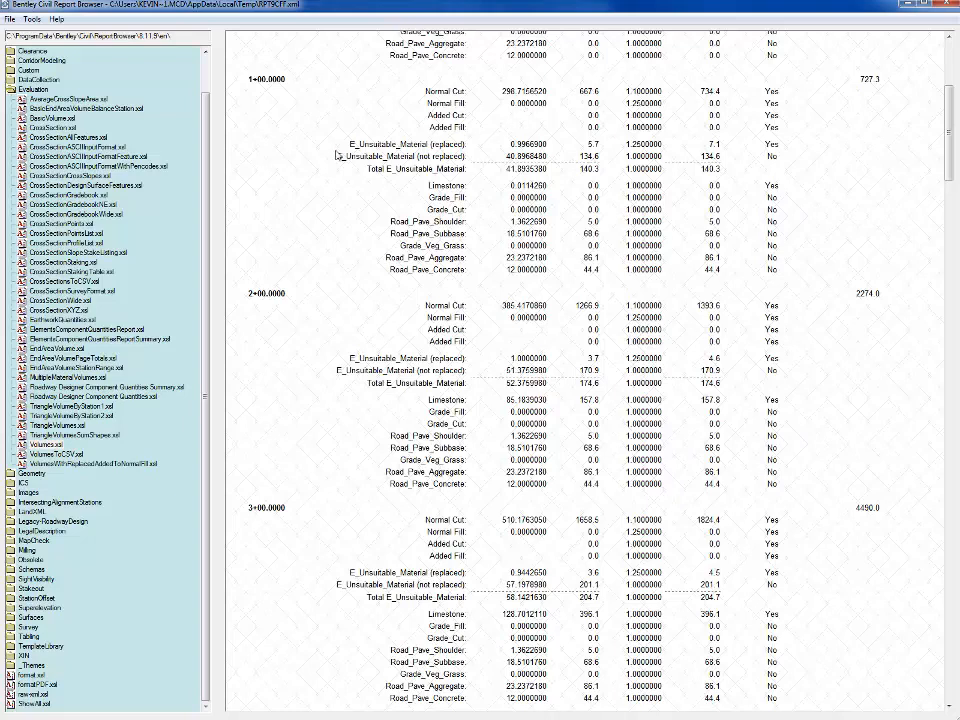
{"action": "mouse_move", "coordinate": [504, 176]}
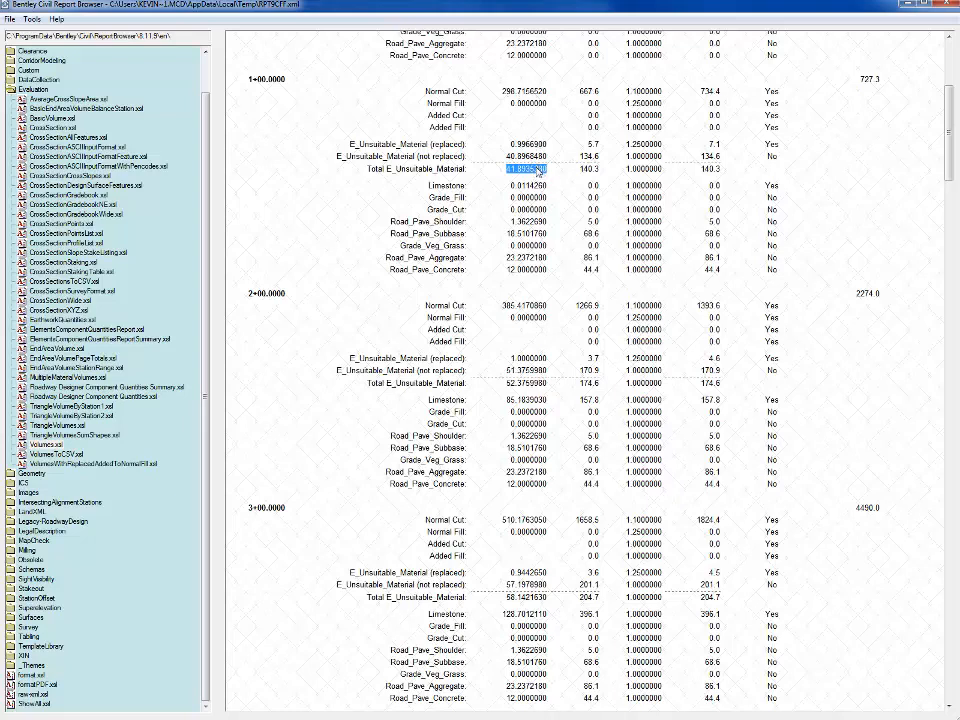
{"action": "mouse_move", "coordinate": [496, 104]}
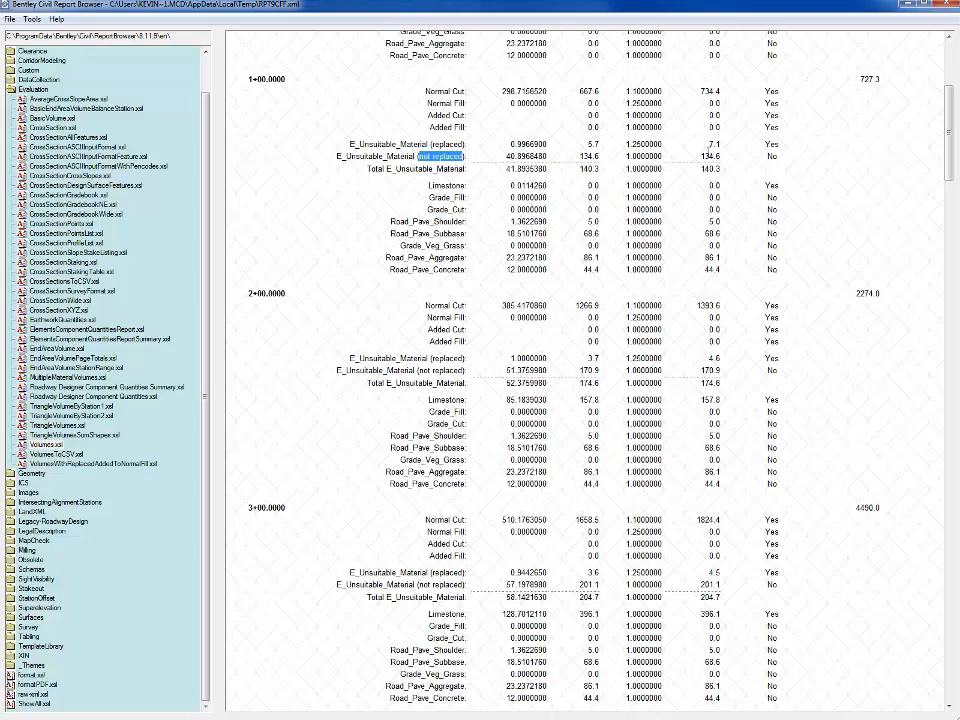
{"action": "mouse_move", "coordinate": [610, 184]}
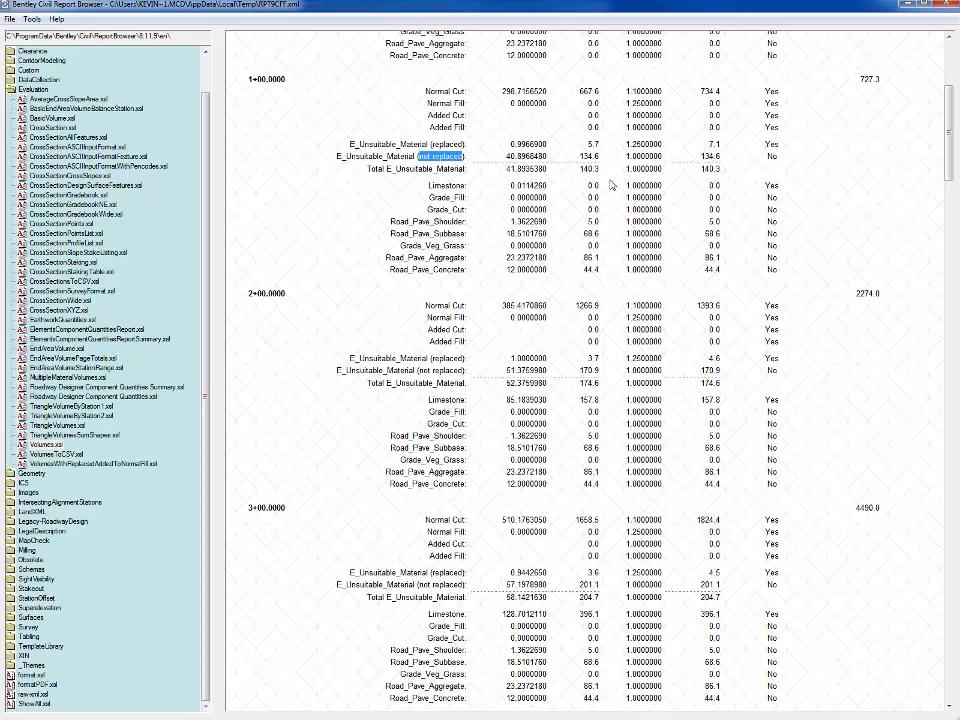
{"action": "scroll", "scroll_direction": "down", "scroll_amount": 3}
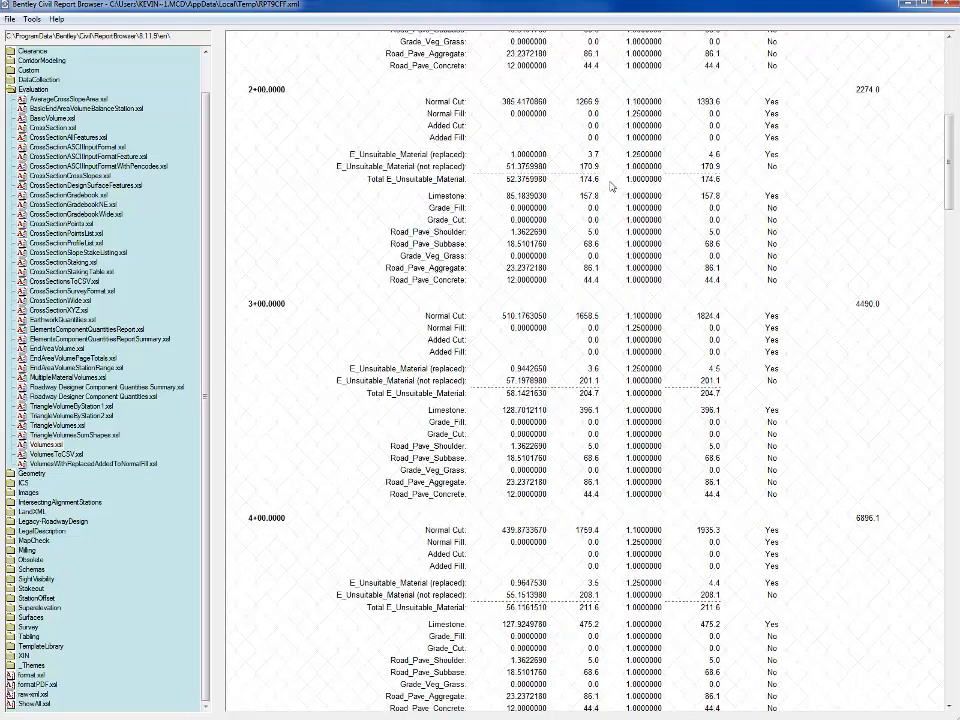
{"action": "scroll", "scroll_direction": "down", "scroll_amount": 3}
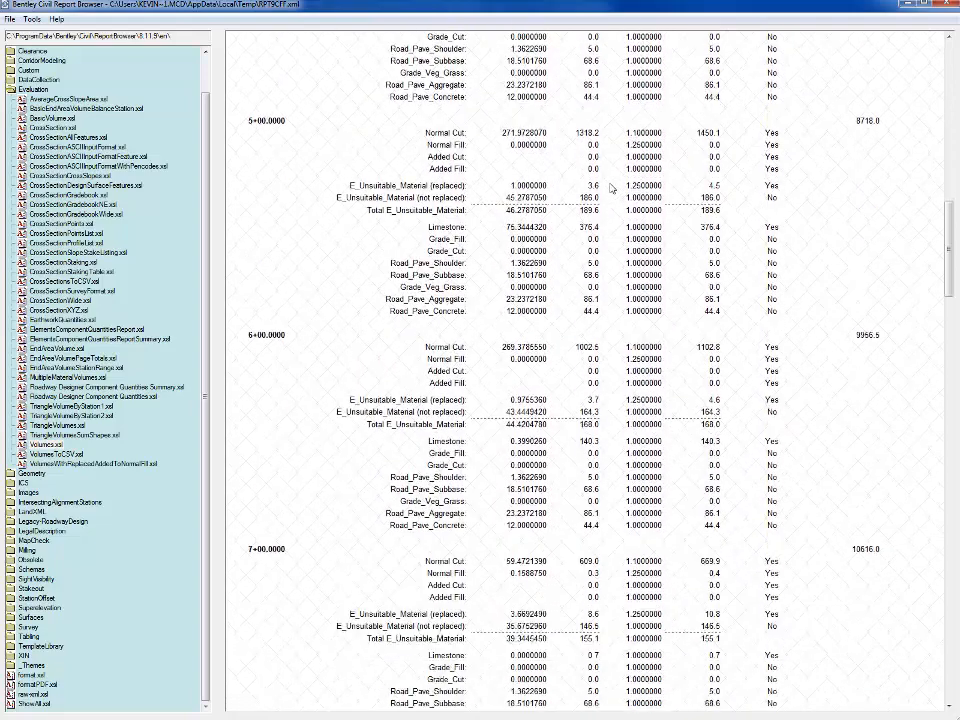
{"action": "scroll", "scroll_direction": "down", "scroll_amount": 3}
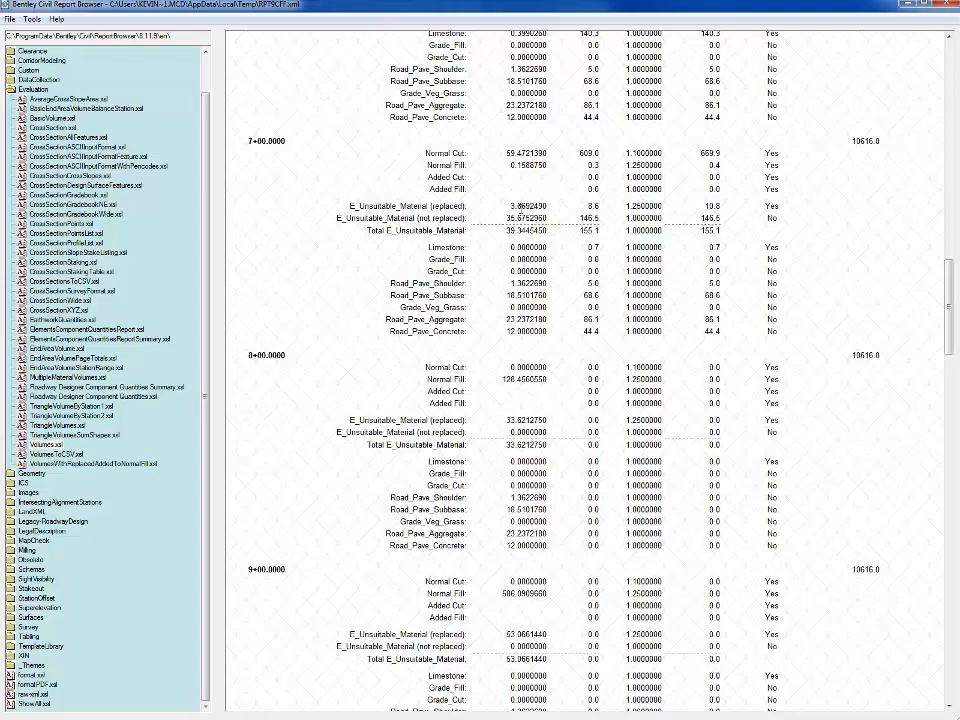
{"action": "mouse_move", "coordinate": [486, 176]}
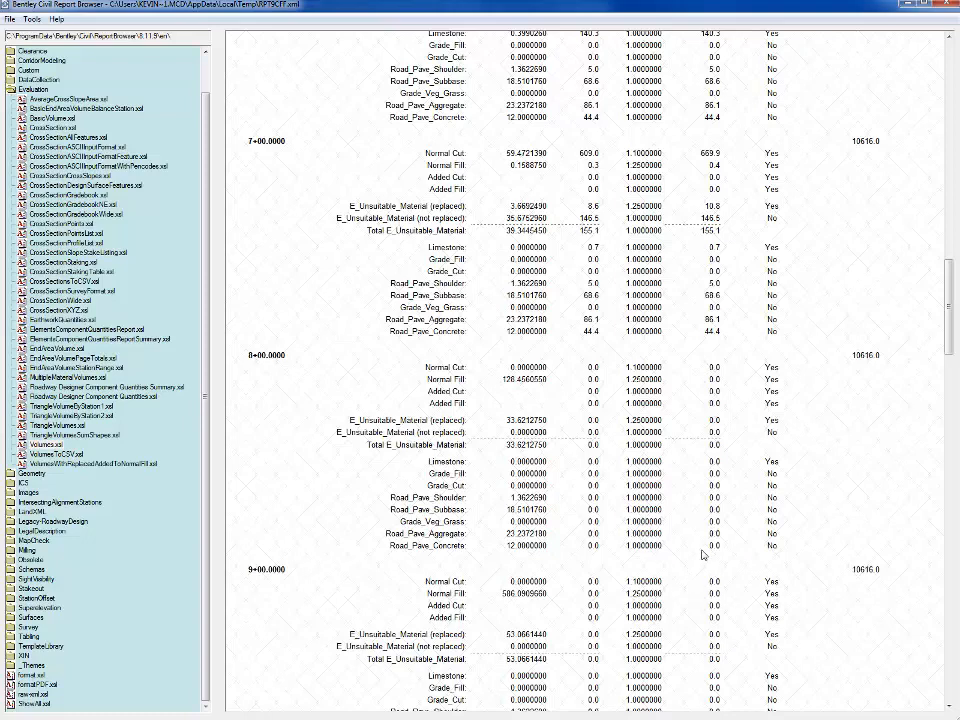
{"action": "scroll", "scroll_direction": "up", "scroll_amount": 3}
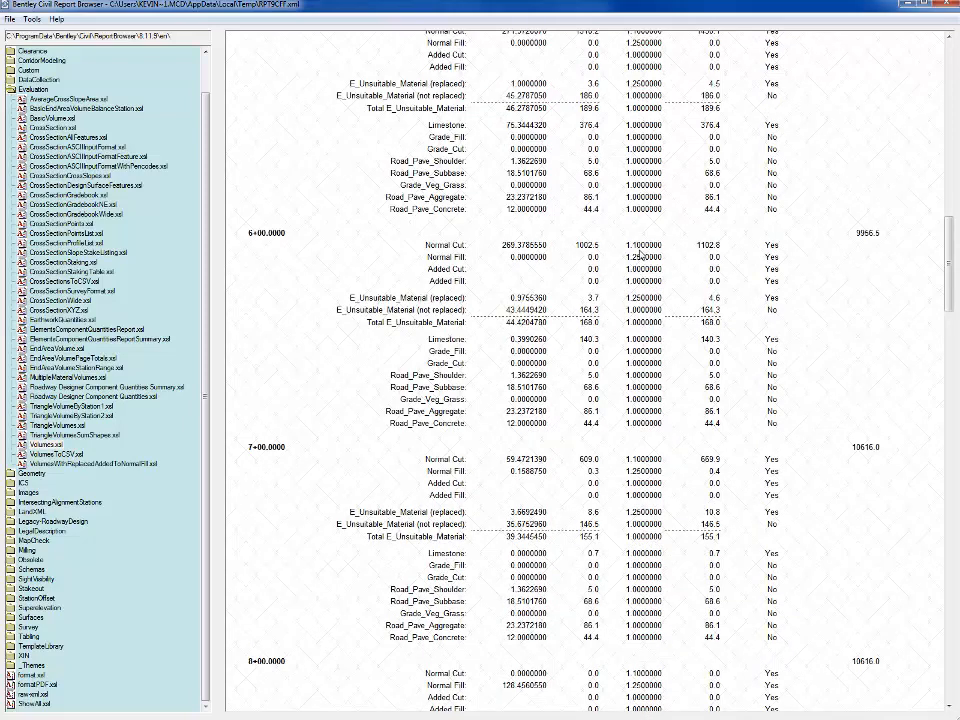
{"action": "mouse_move", "coordinate": [578, 244]}
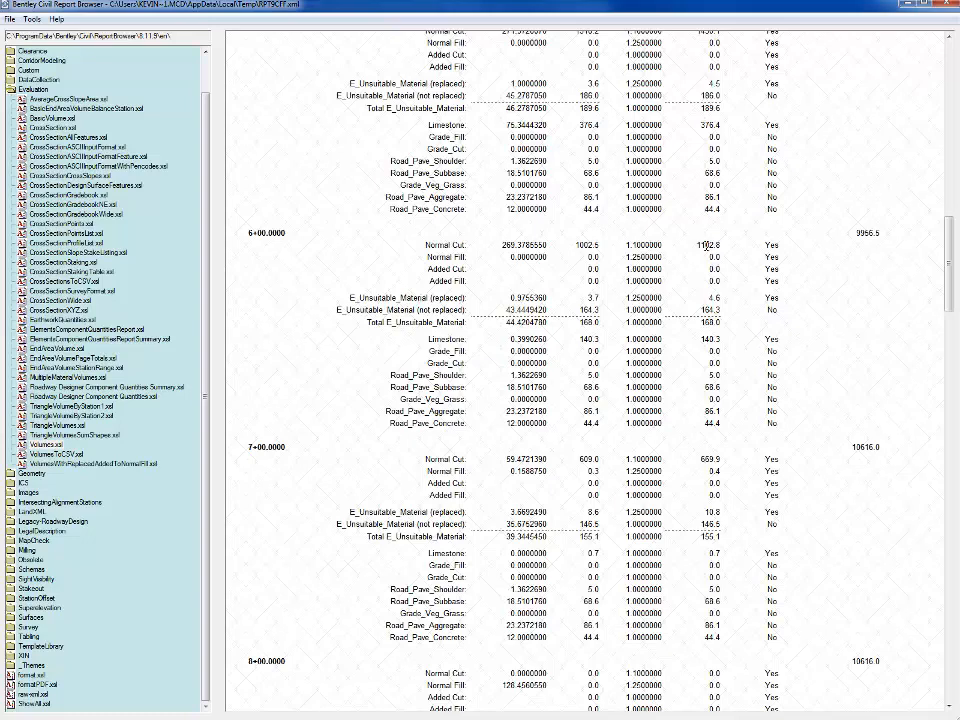
{"action": "scroll", "scroll_direction": "down", "scroll_amount": 3}
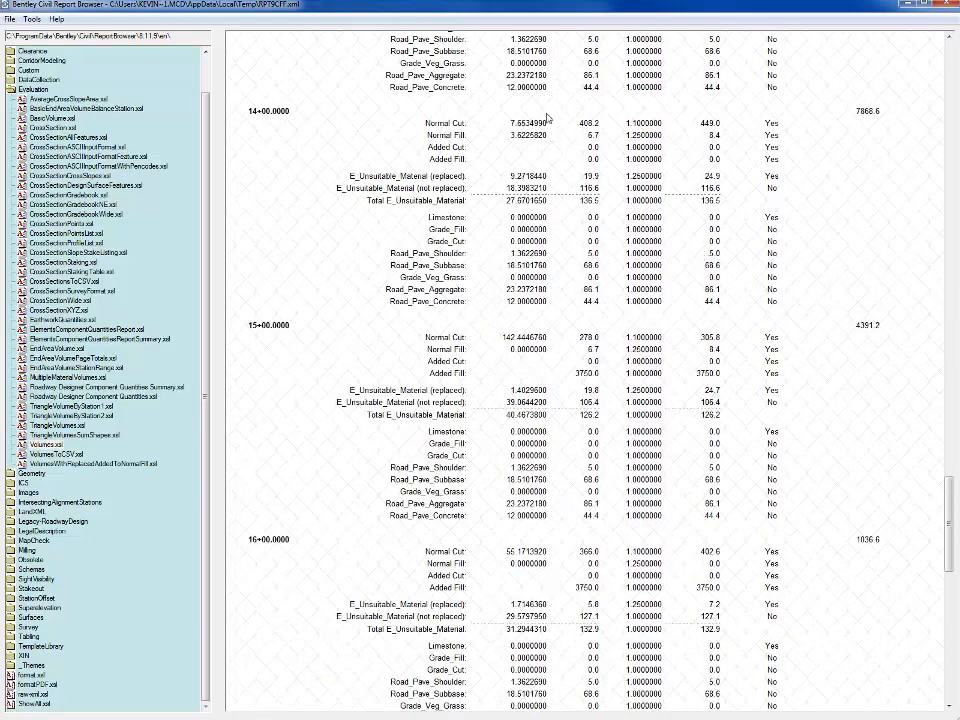
{"action": "mouse_move", "coordinate": [248, 428]}
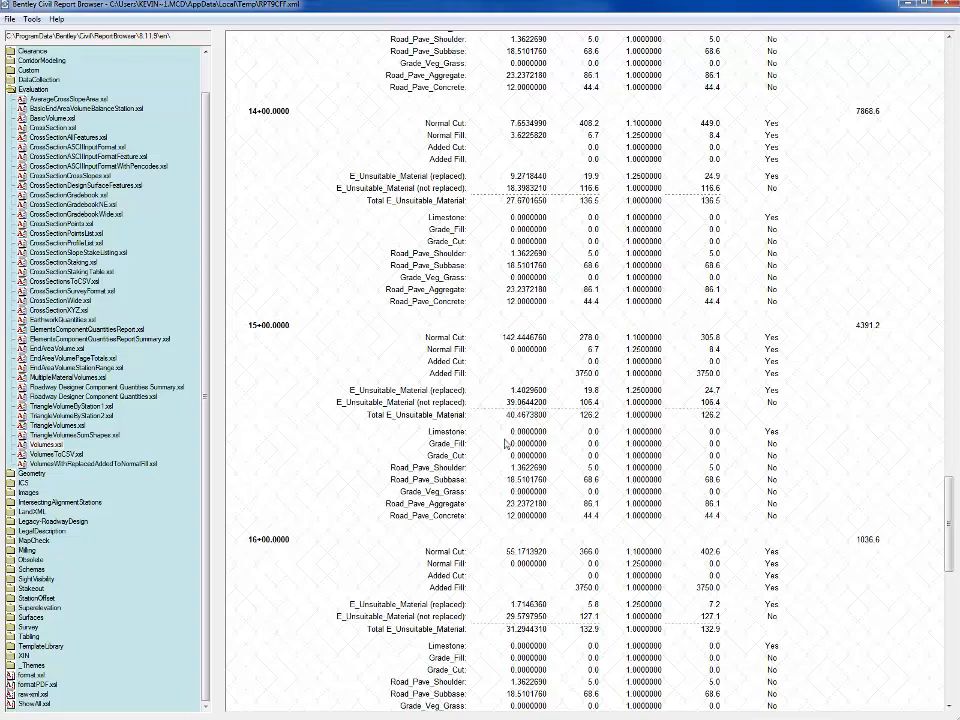
{"action": "mouse_move", "coordinate": [562, 408]}
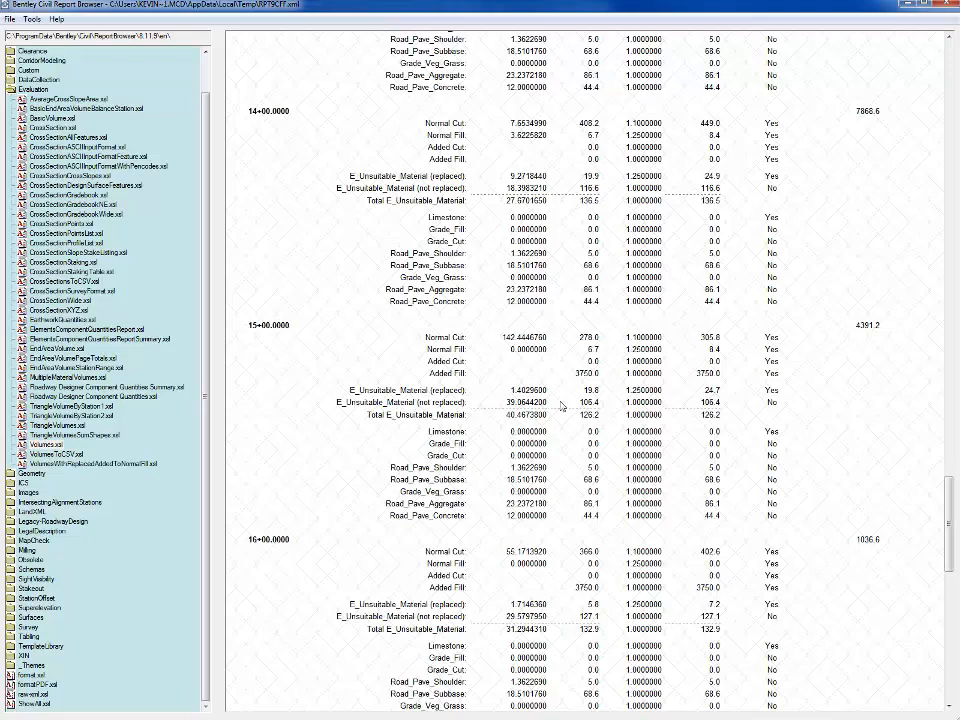